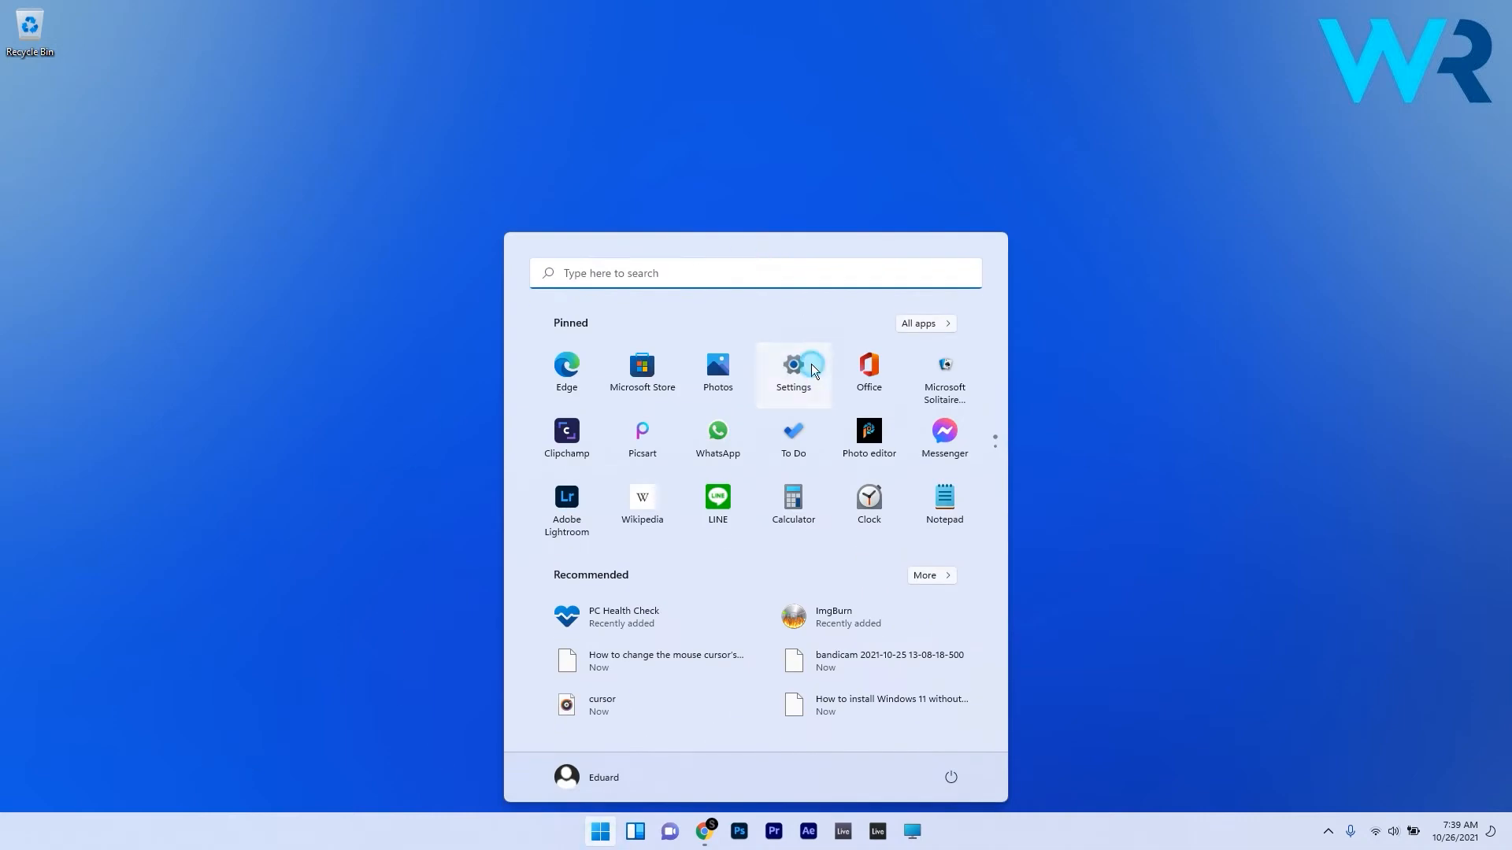
Step: Run the Playing Audio troubleshooter from Settings' Troubleshoot > Other troubleshooters list
left_click(792, 371)
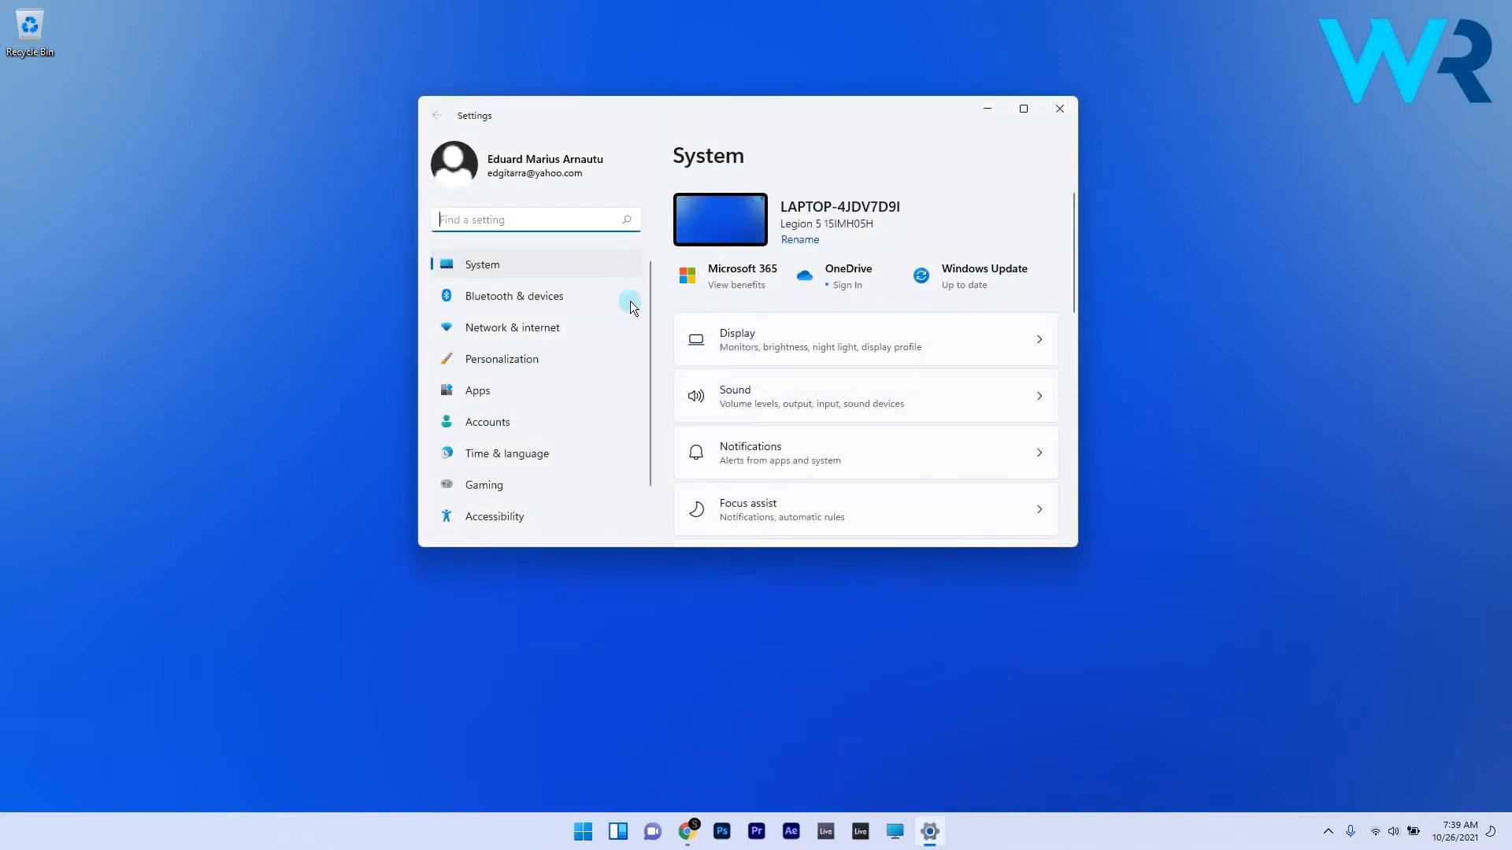
mouse_move(903, 394)
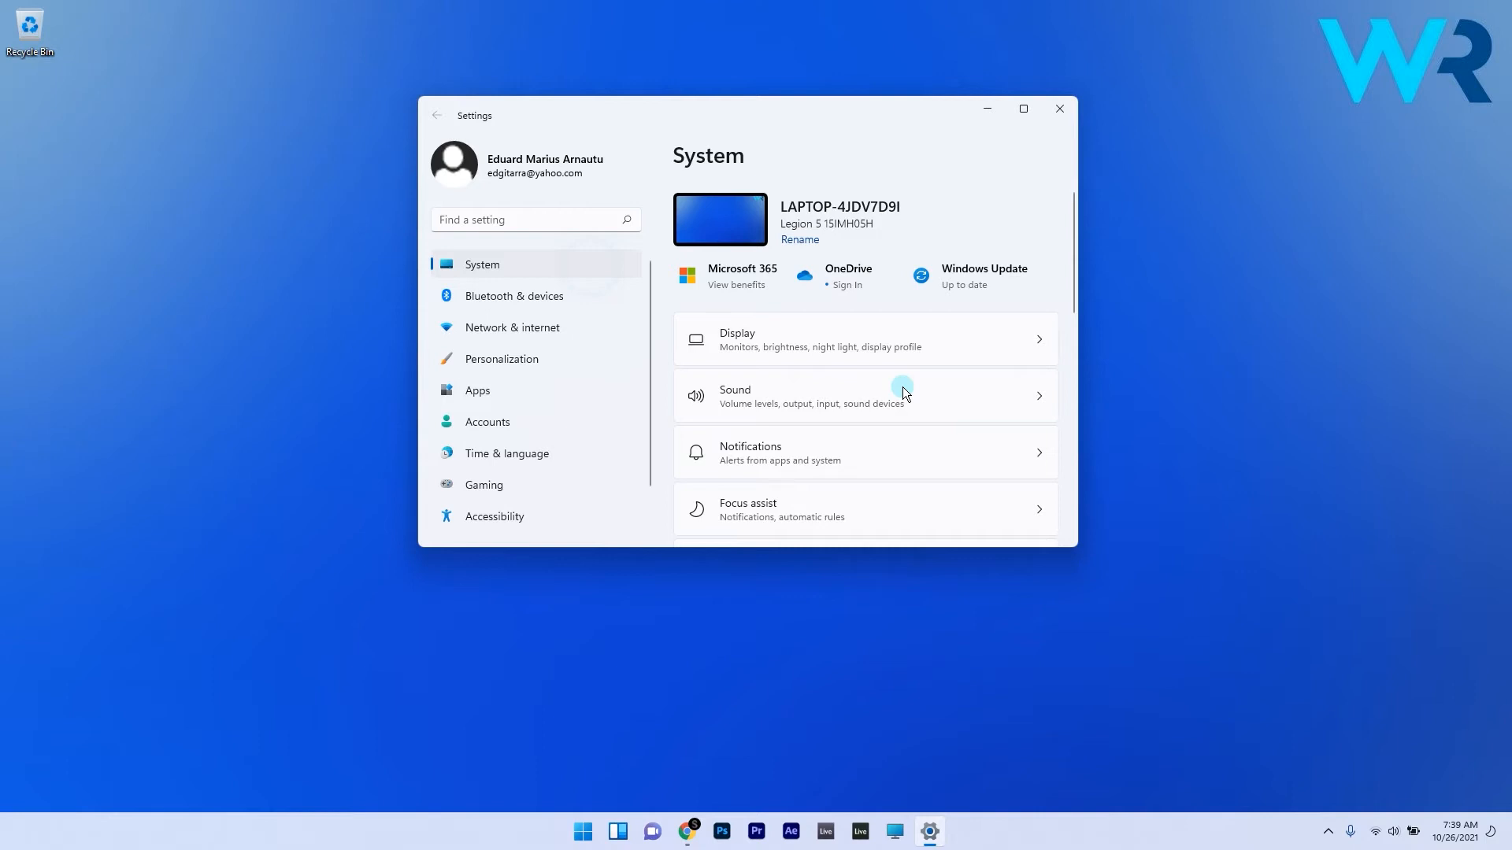
scroll("down", 3)
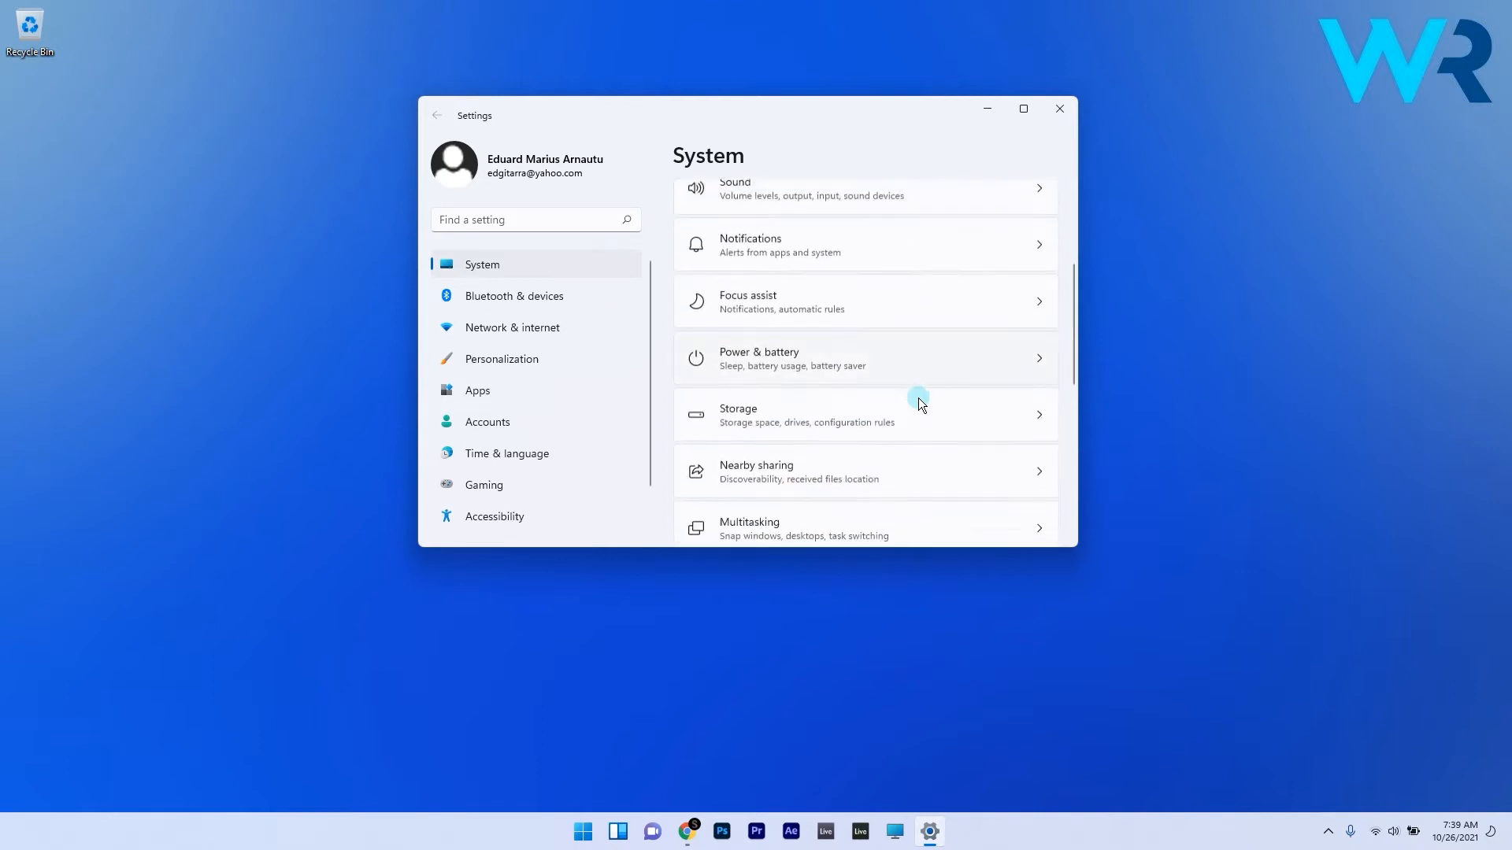
scroll("down", 3)
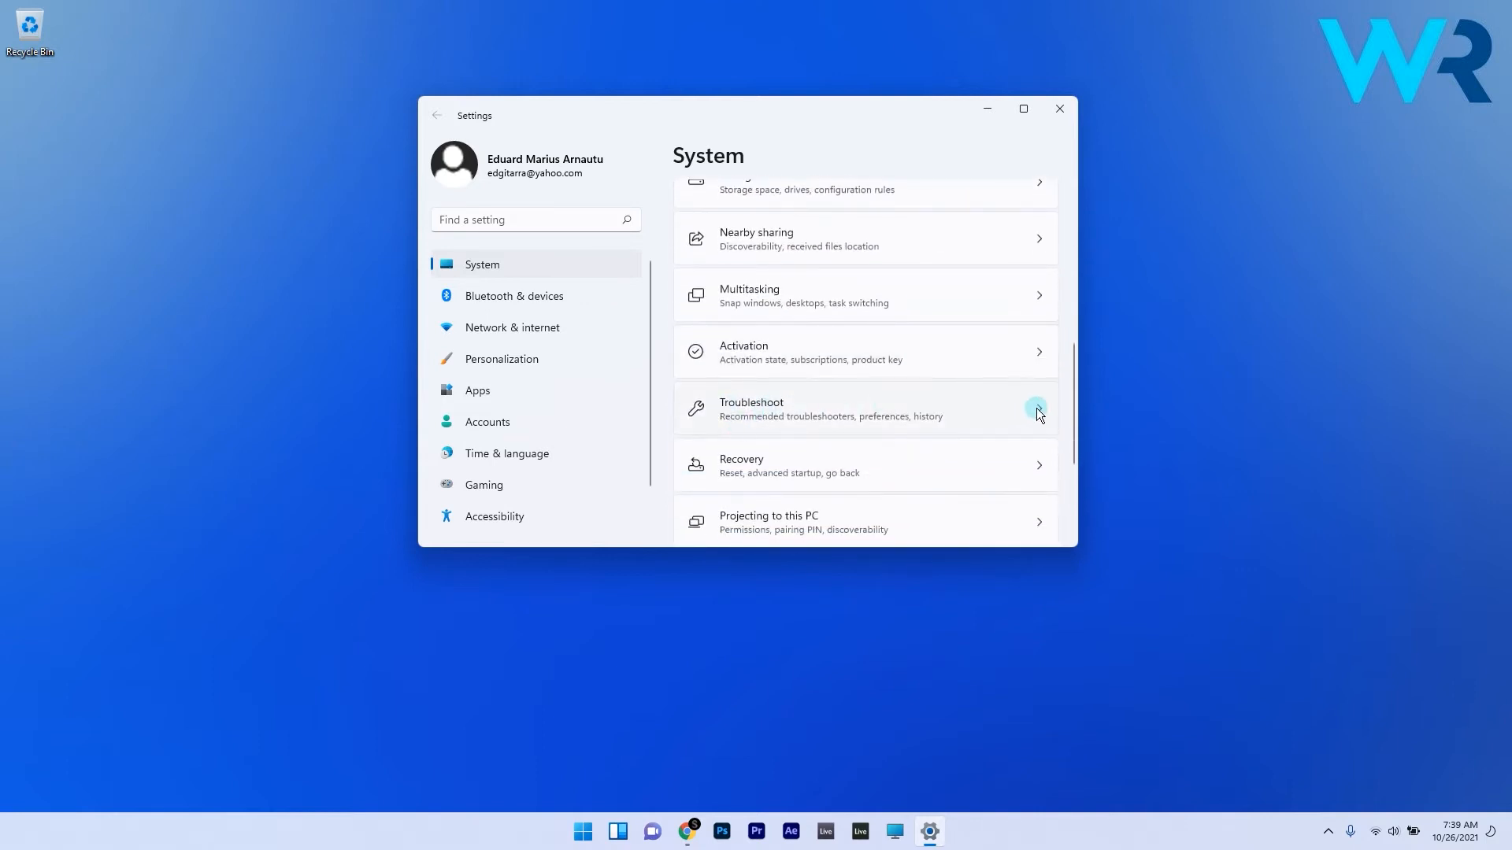
left_click(830, 409)
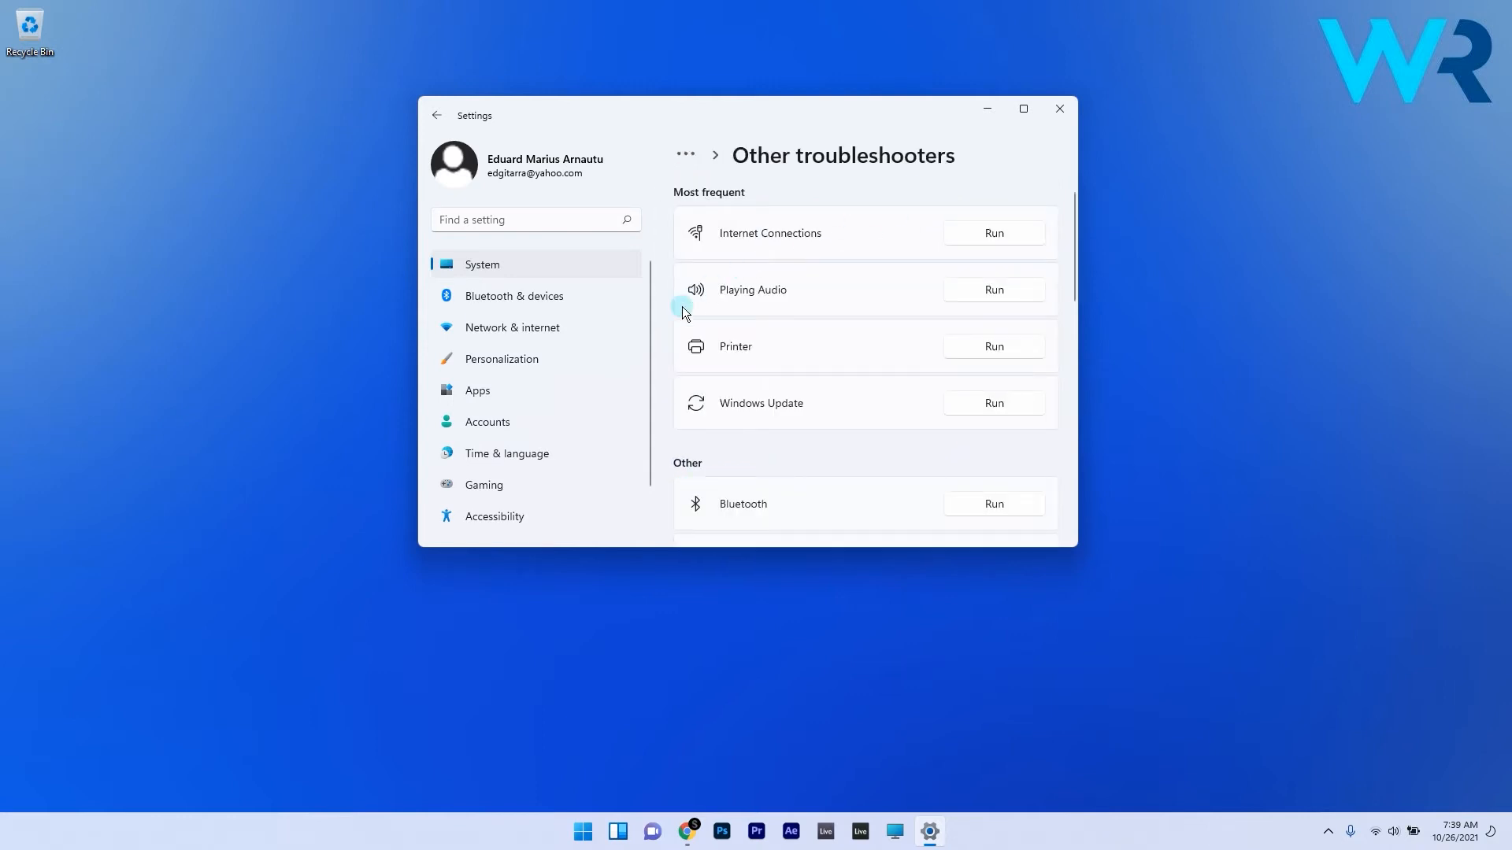
mouse_move(755, 299)
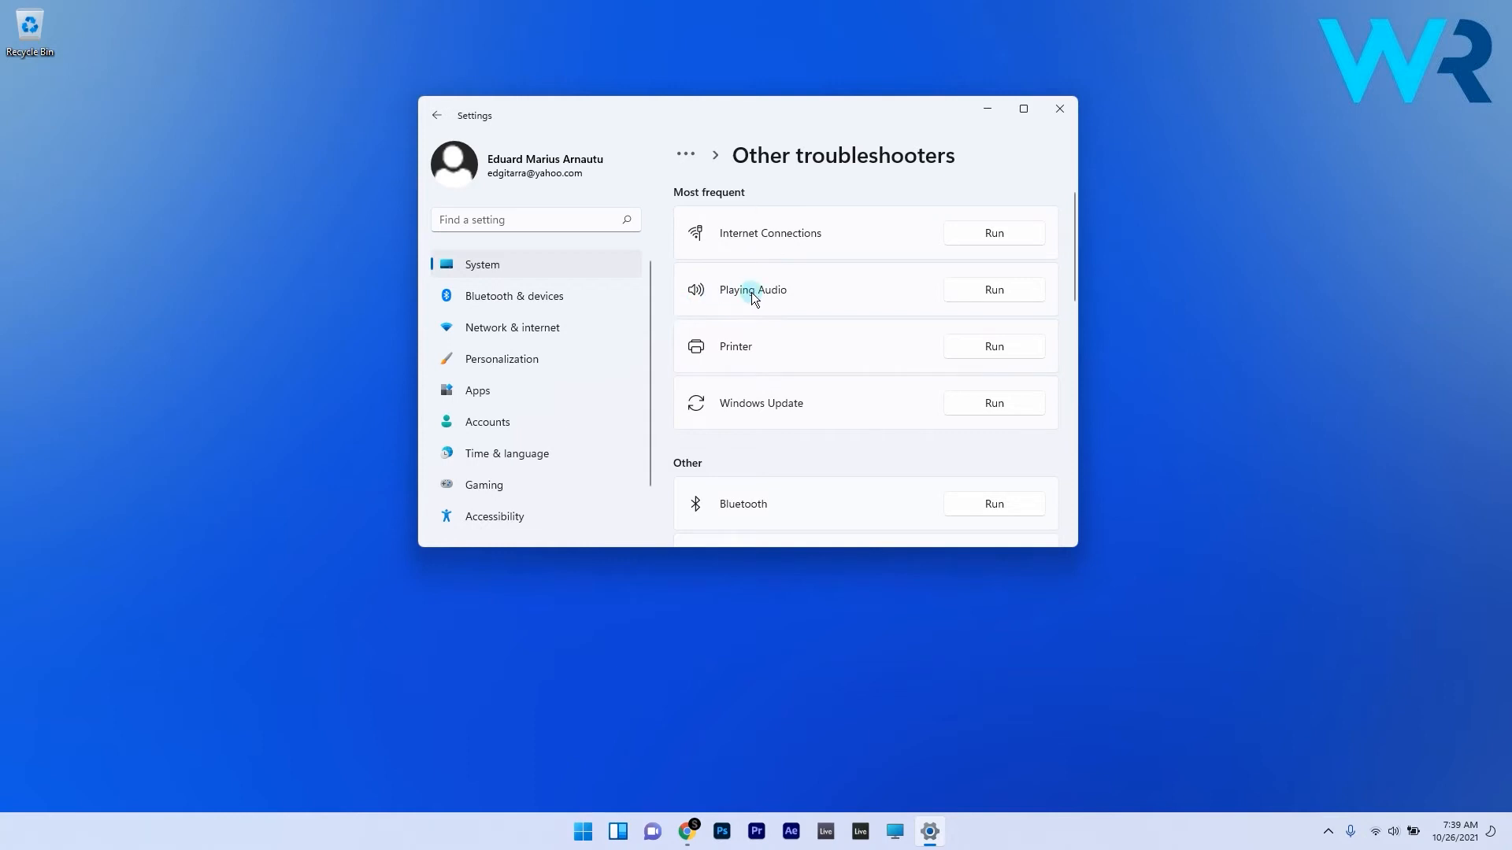
mouse_move(997, 310)
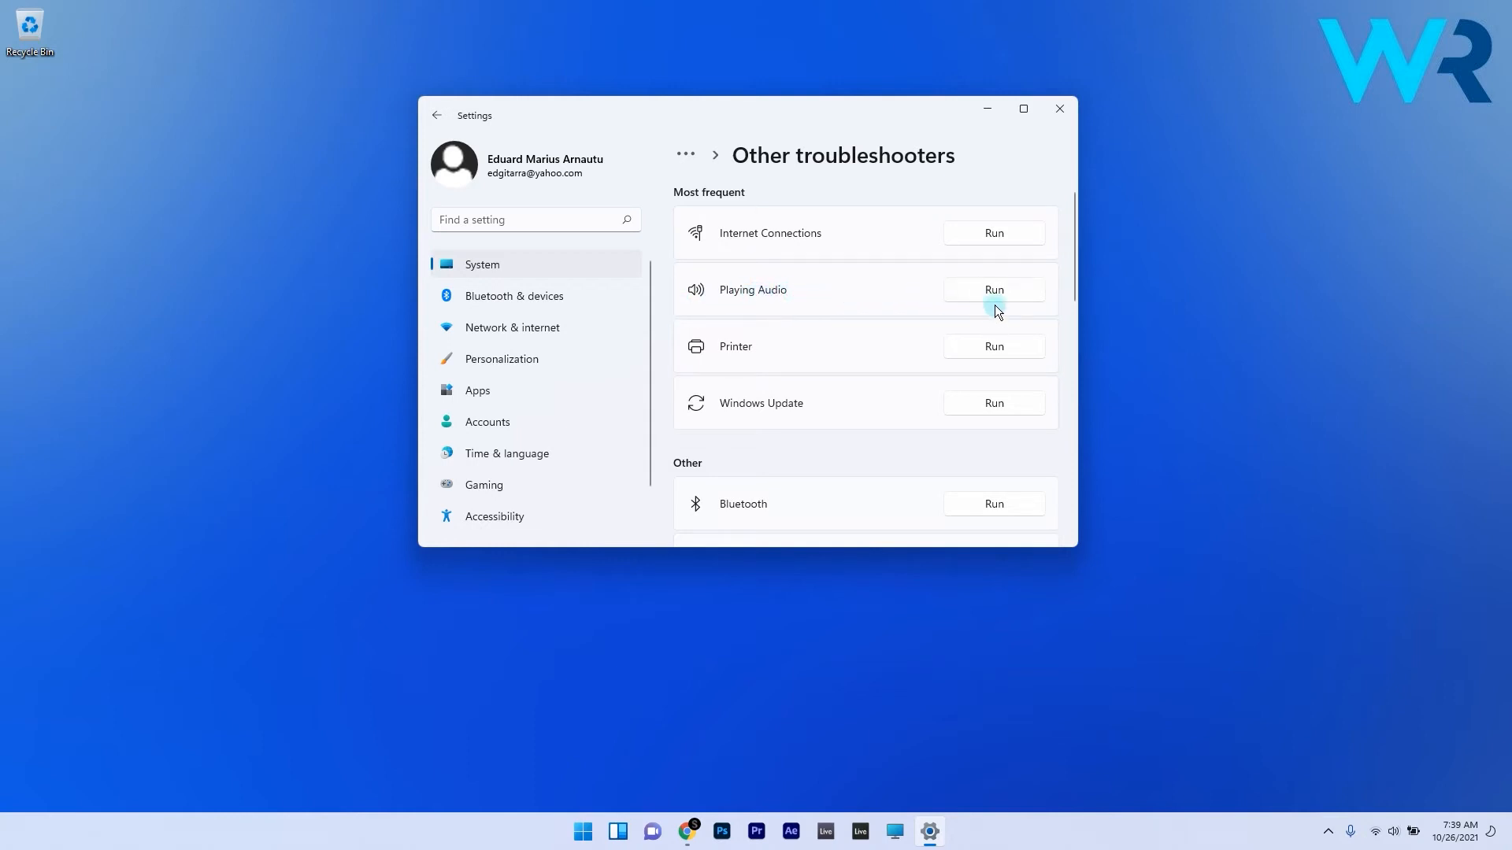
left_click(993, 289)
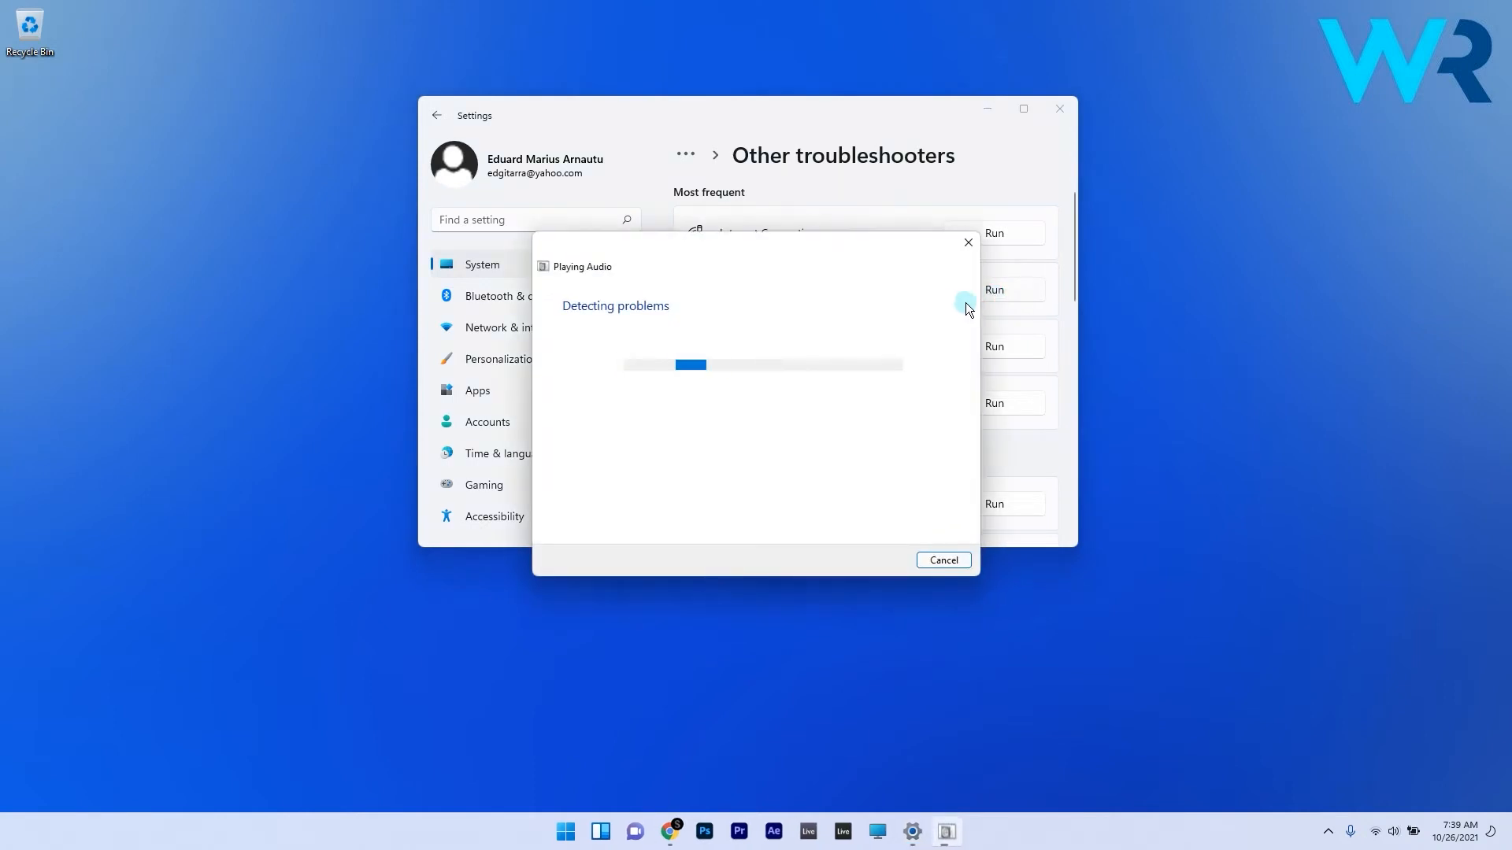
mouse_move(949, 314)
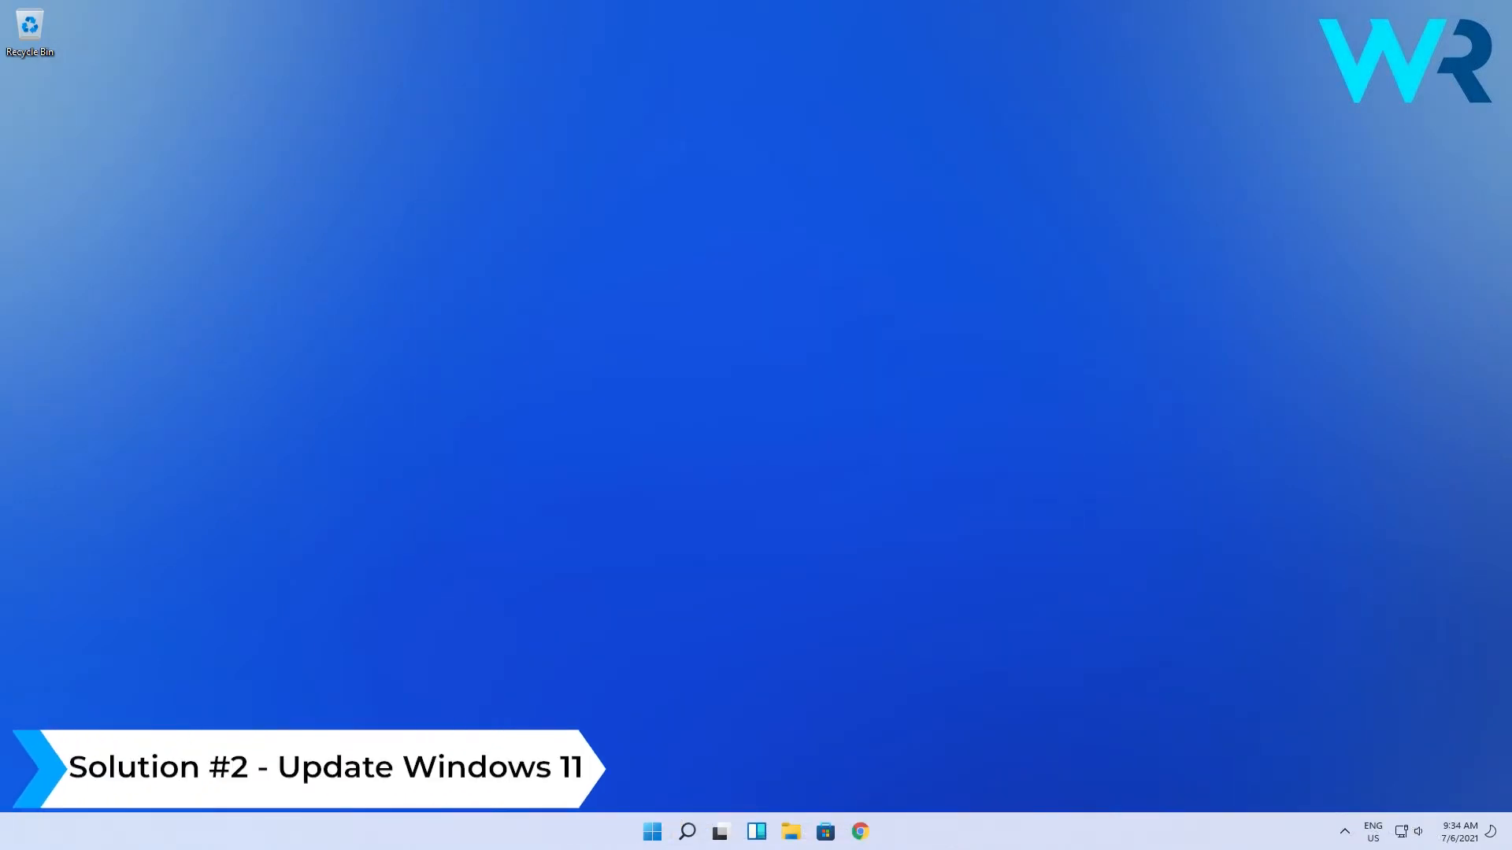
Step: Open the Start menu and type a search query into its search field
left_click(605, 831)
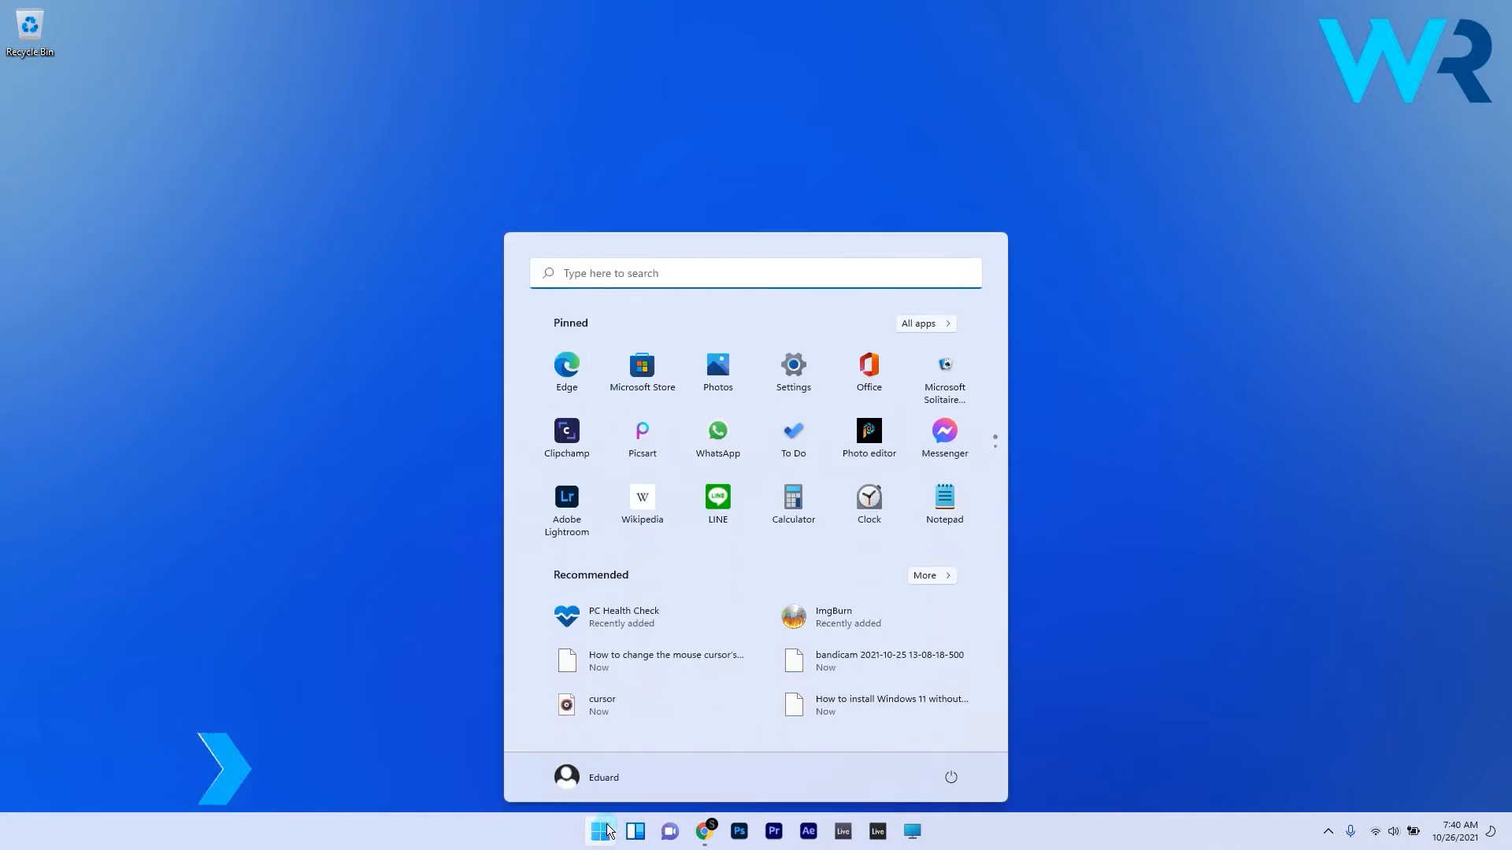
type("update")
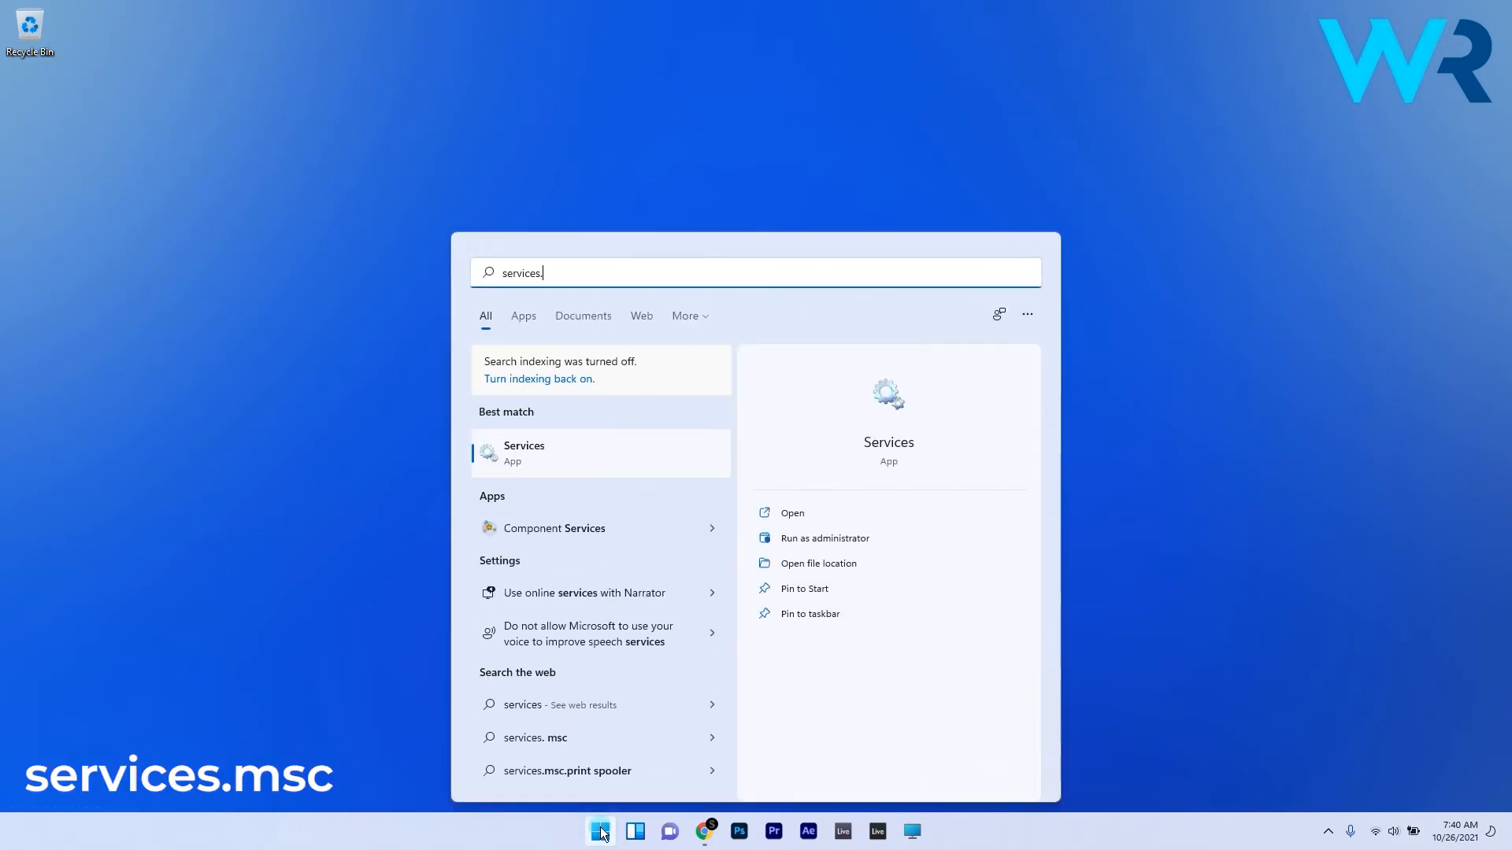
Step: Launch Services via 'msc' and restart the Windows Audio service from its context menu
type("msc")
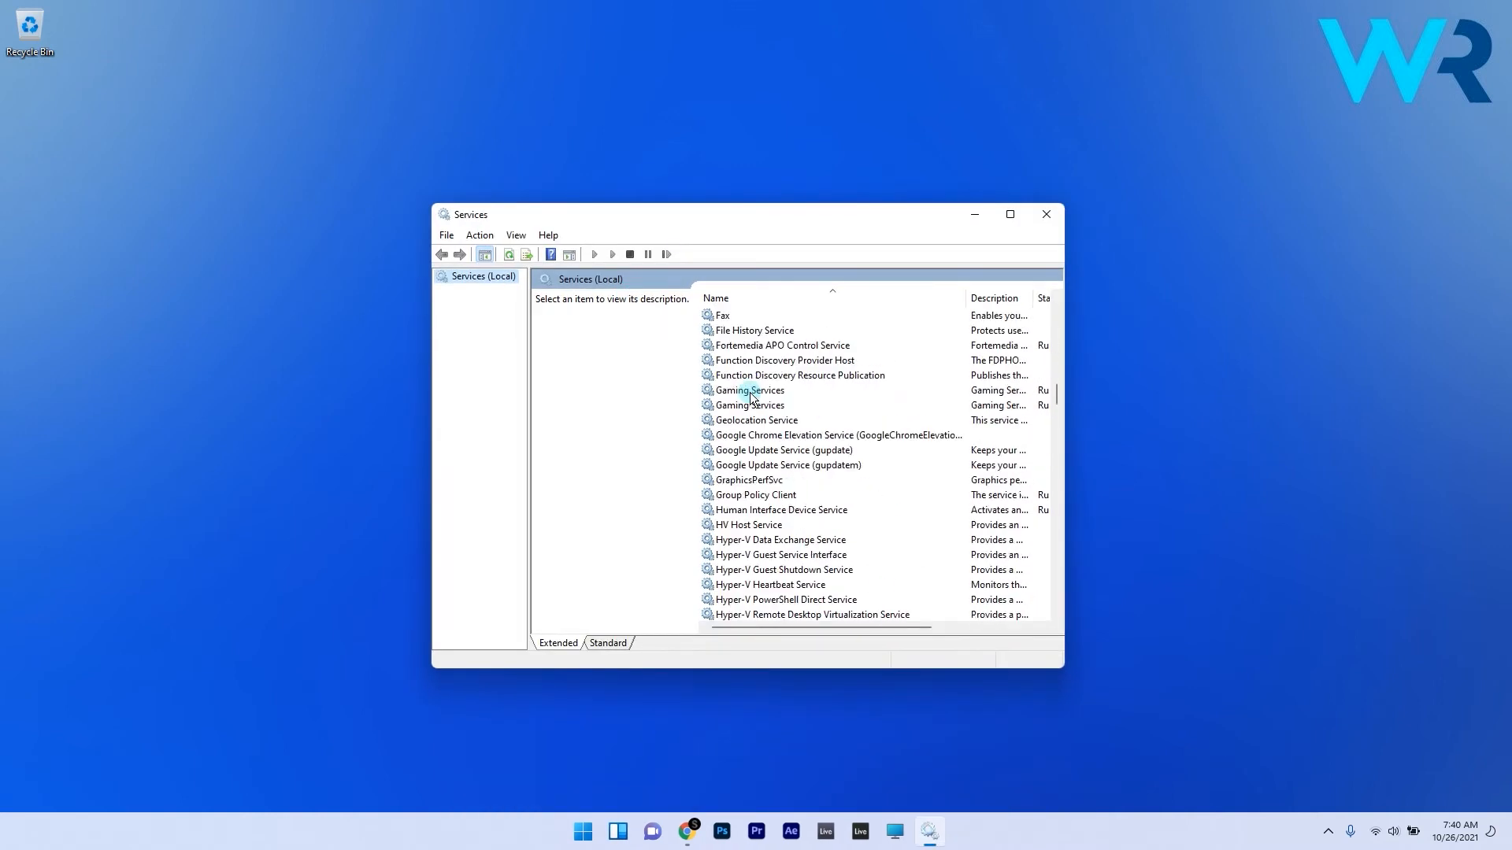
left_click(748, 404)
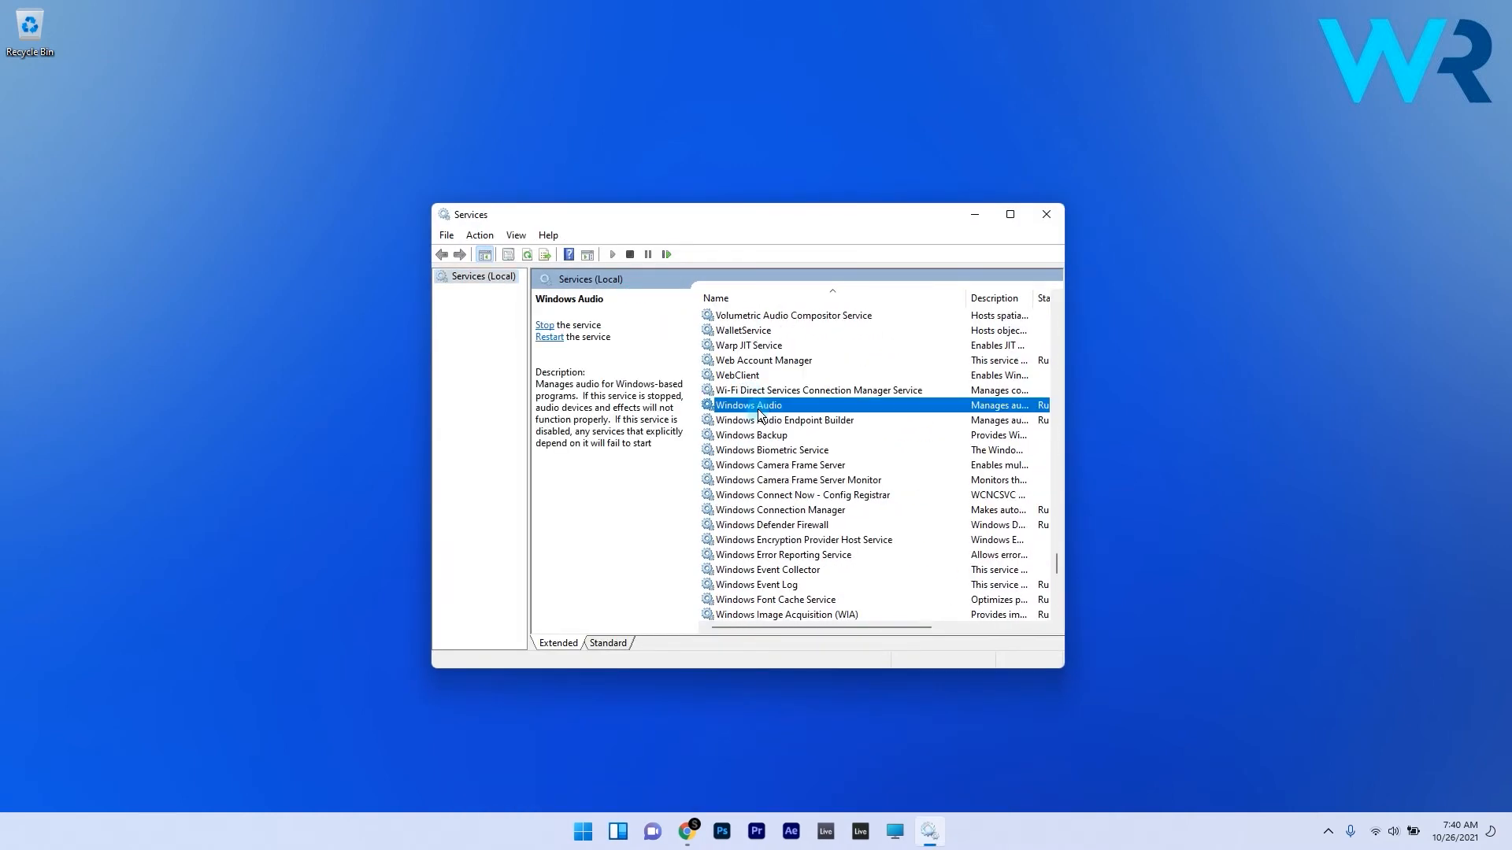
right_click(748, 404)
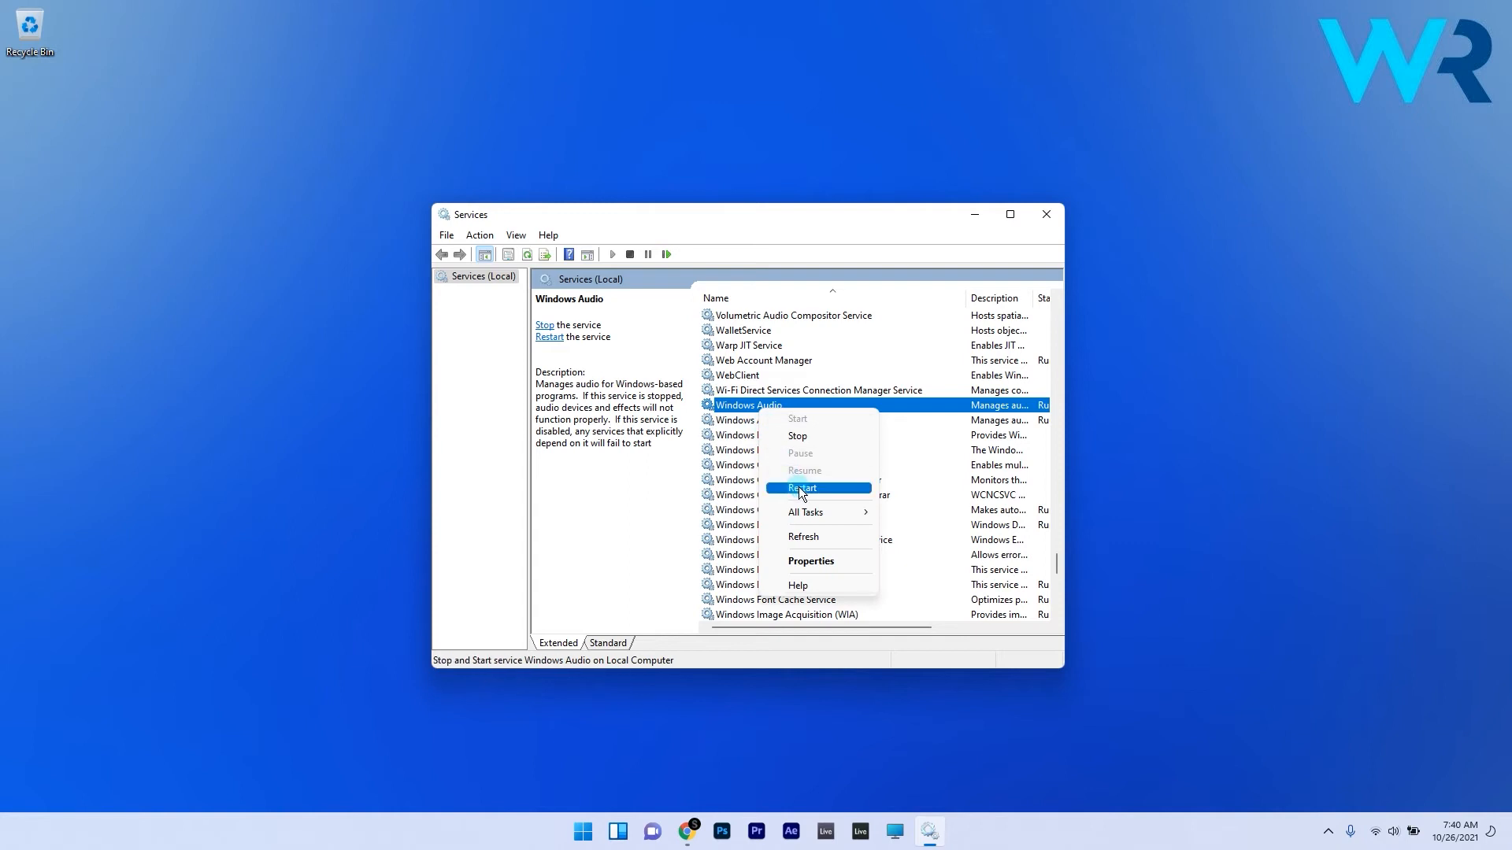
mouse_move(790, 495)
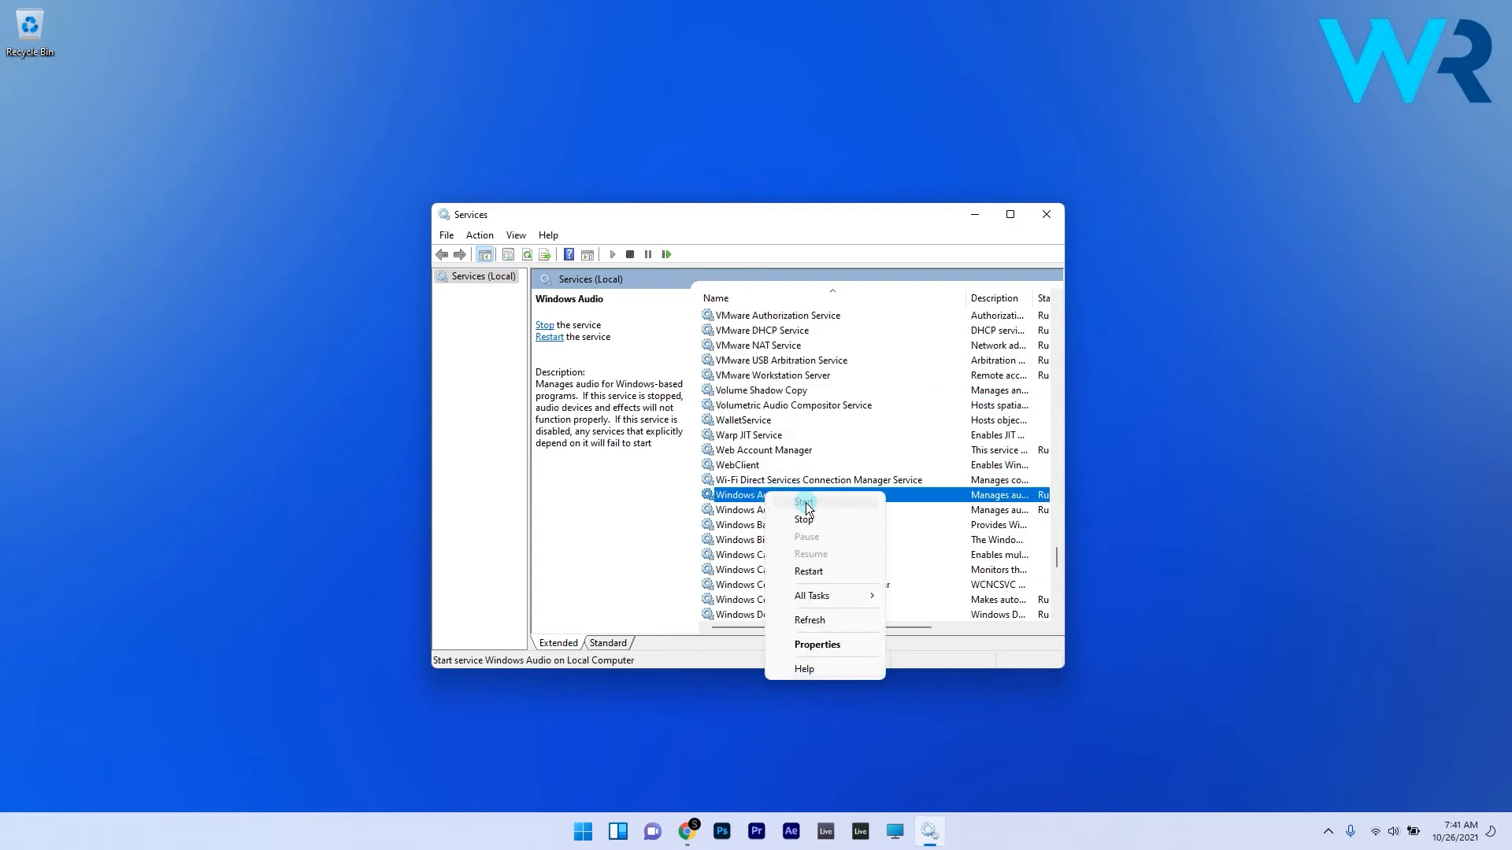
mouse_move(817, 502)
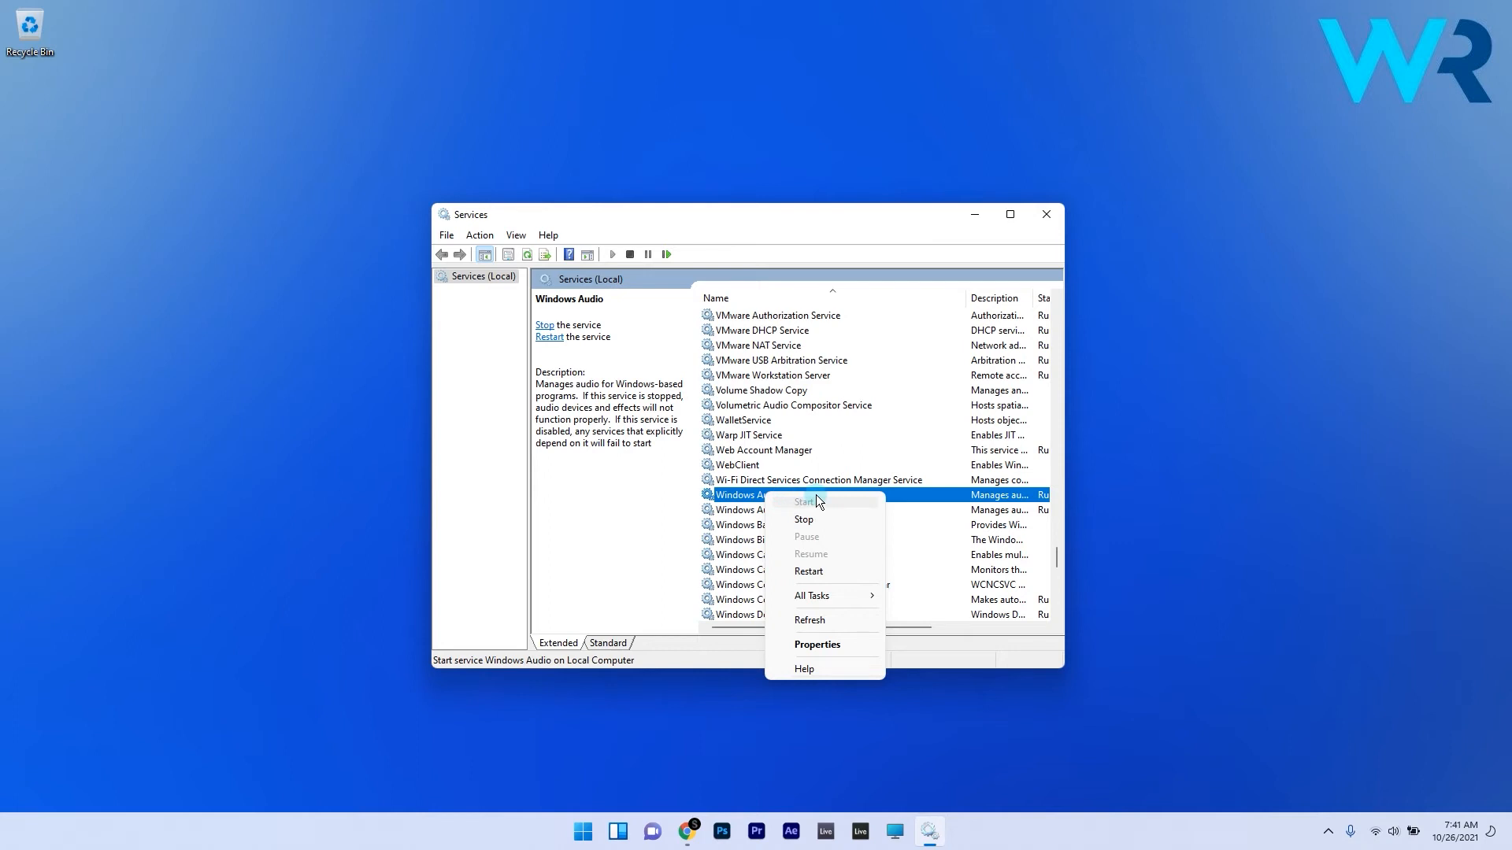
left_click(817, 644)
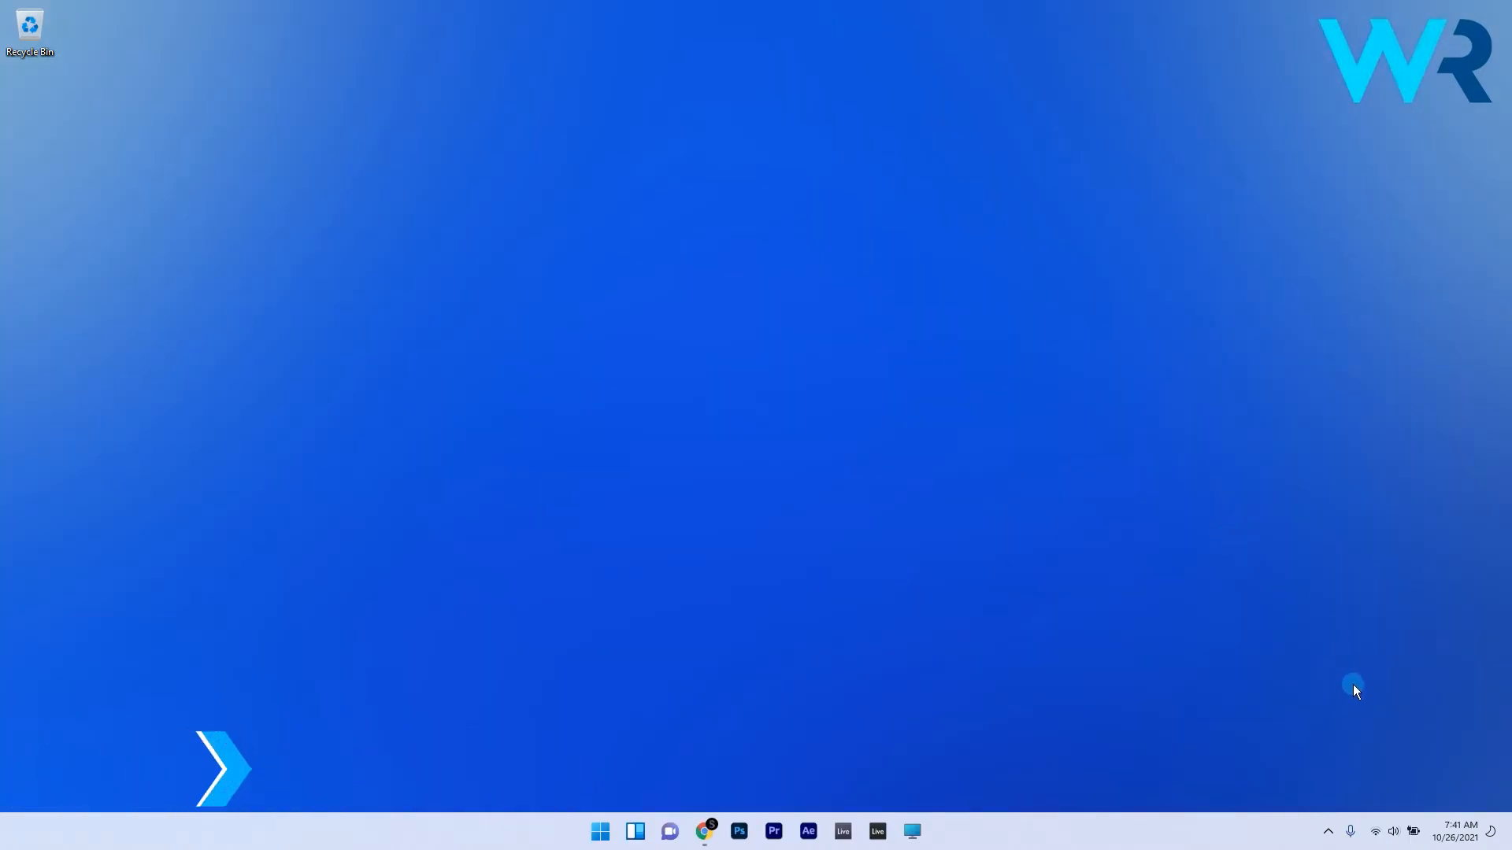
Step: Open Sound settings from the taskbar speaker icon and scroll through Output, Input and Advanced
right_click(1392, 832)
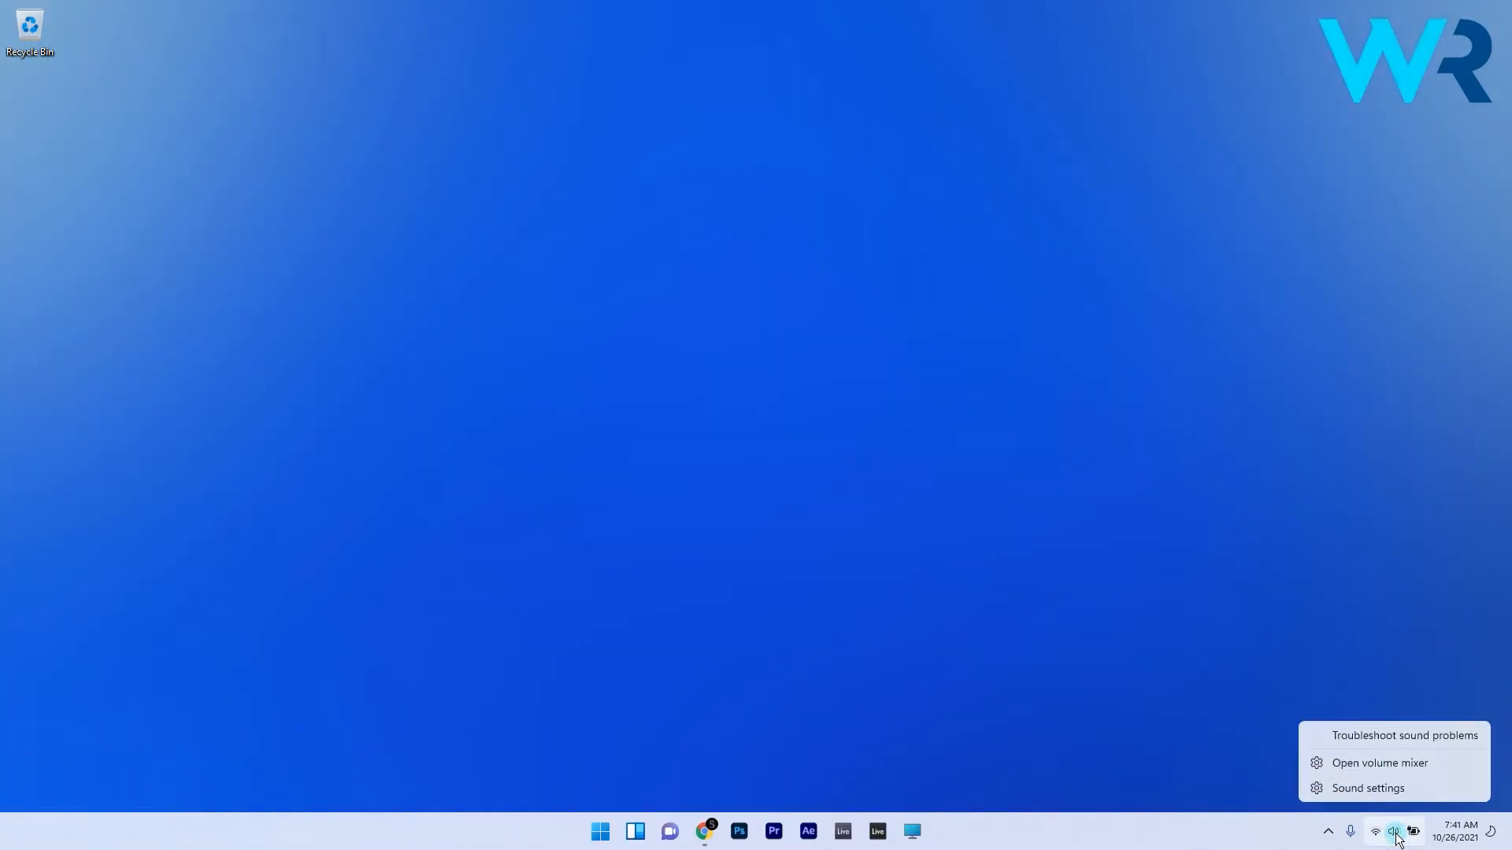
left_click(1366, 787)
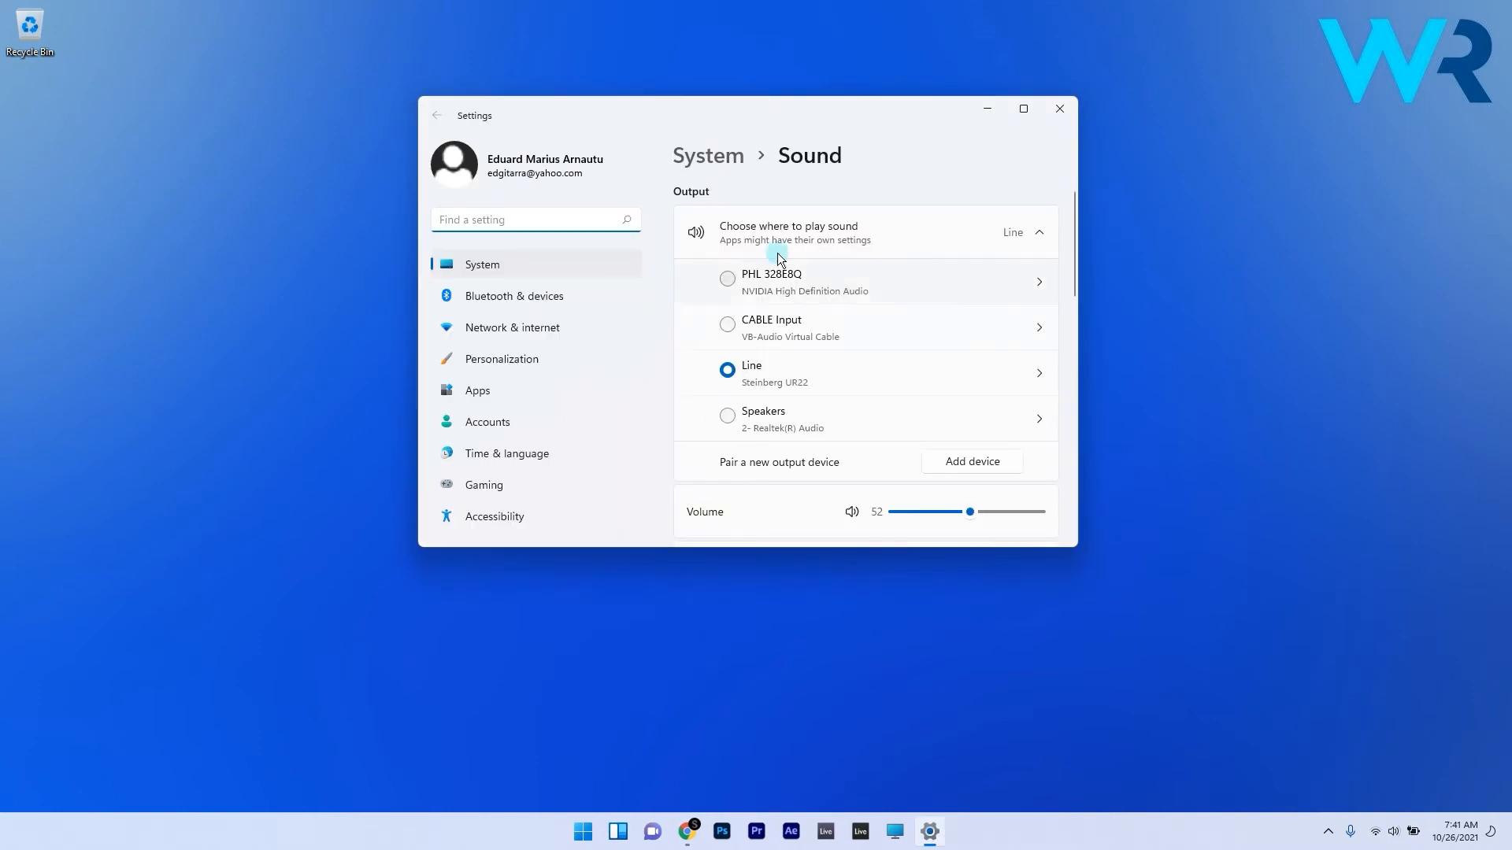
mouse_move(760, 306)
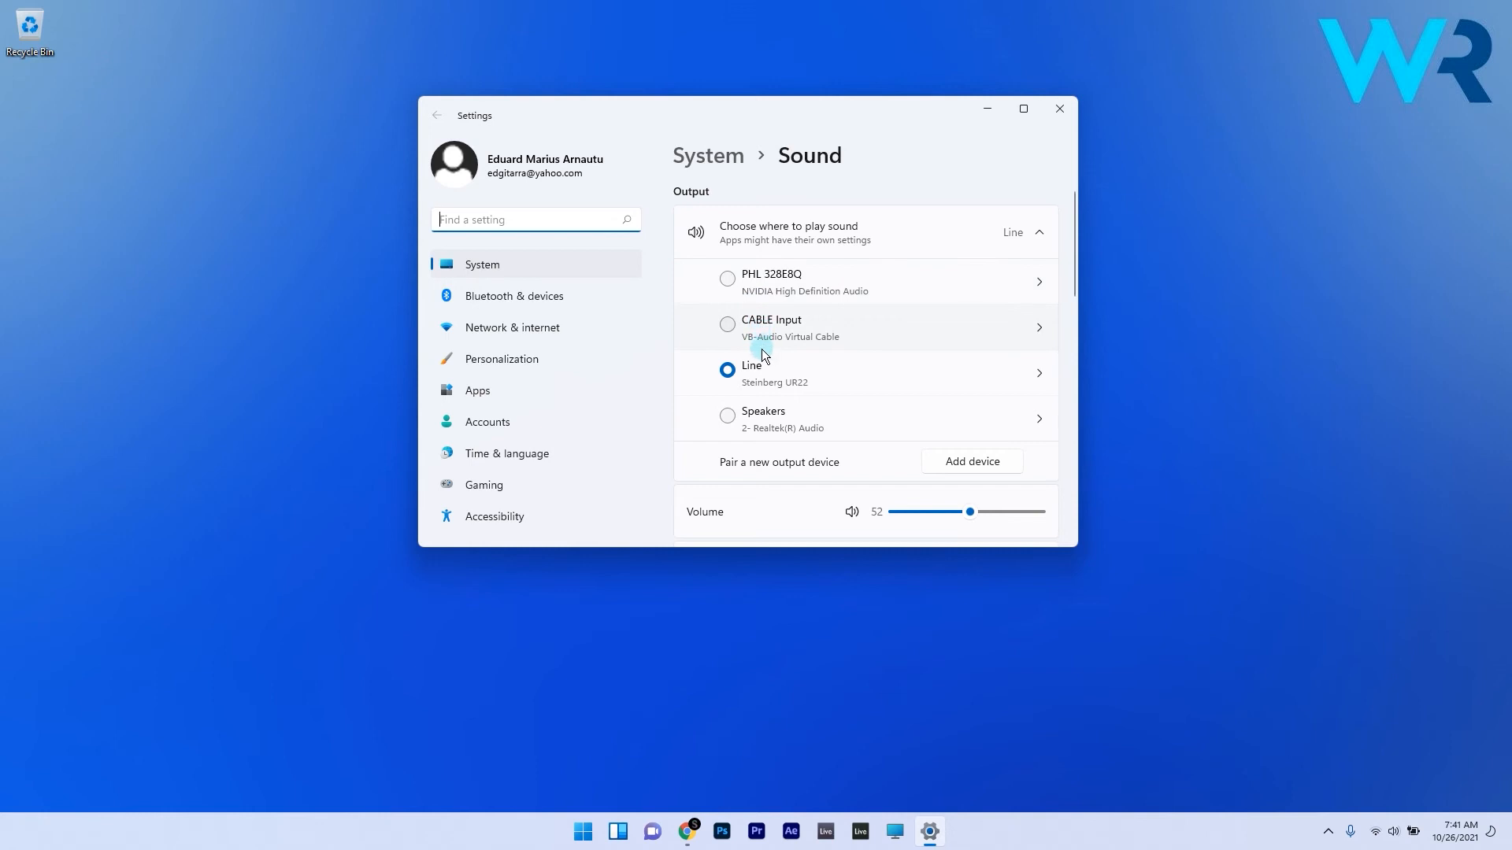
mouse_move(760, 357)
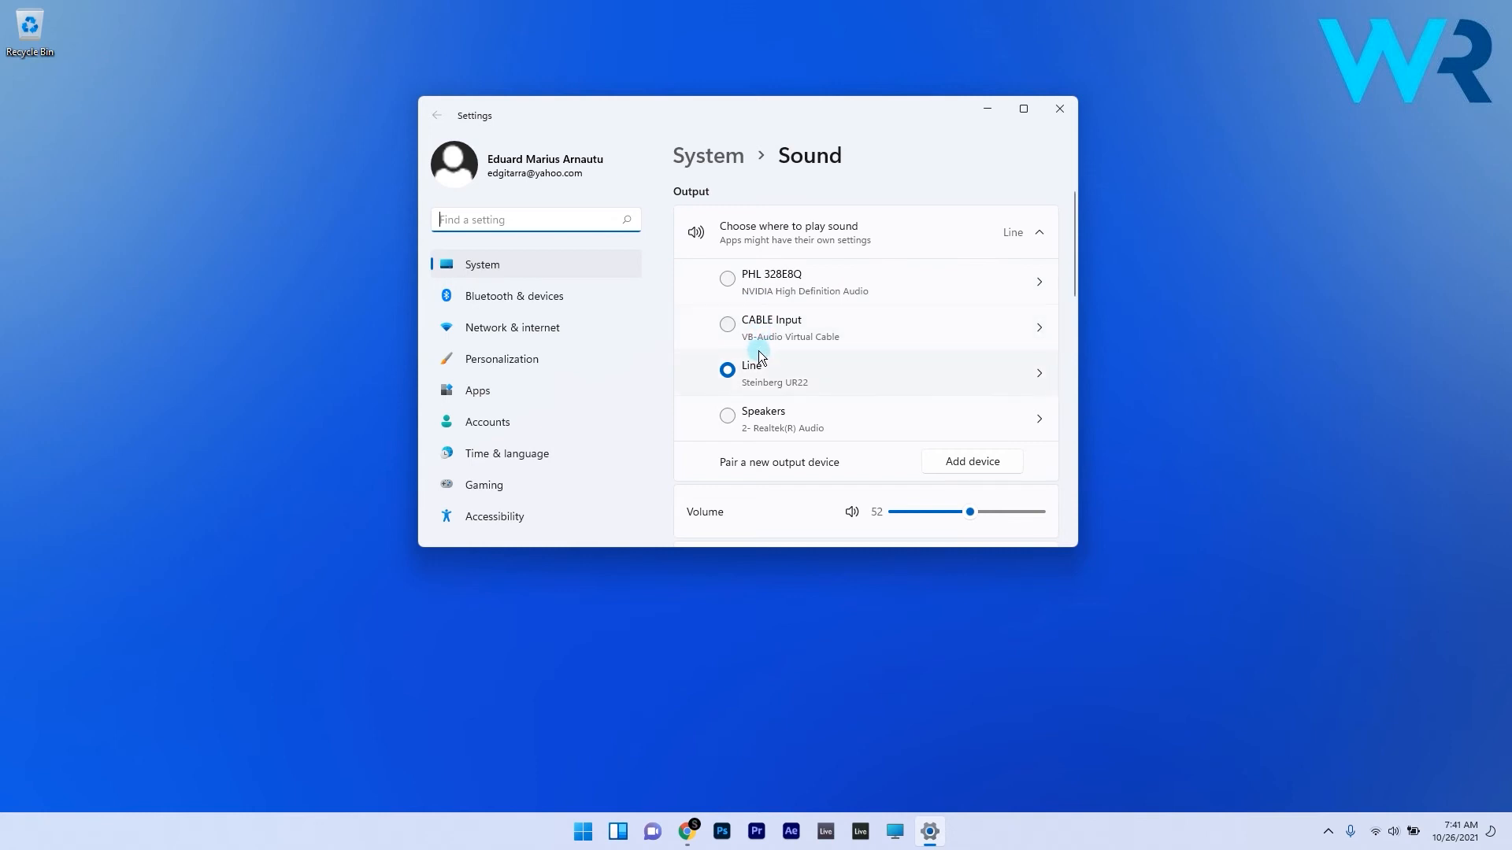
mouse_move(916, 439)
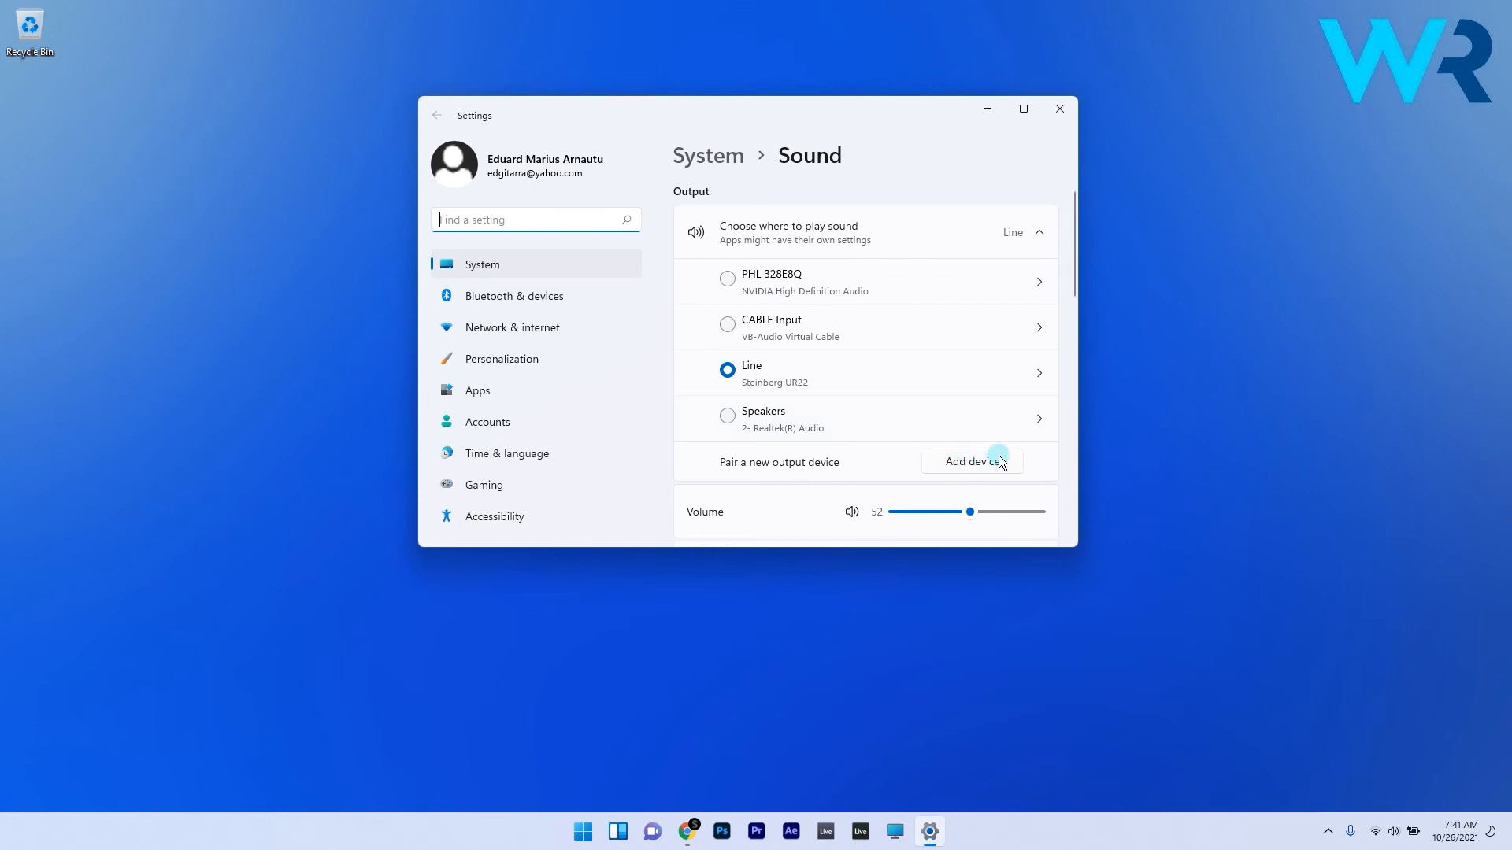
mouse_move(908, 361)
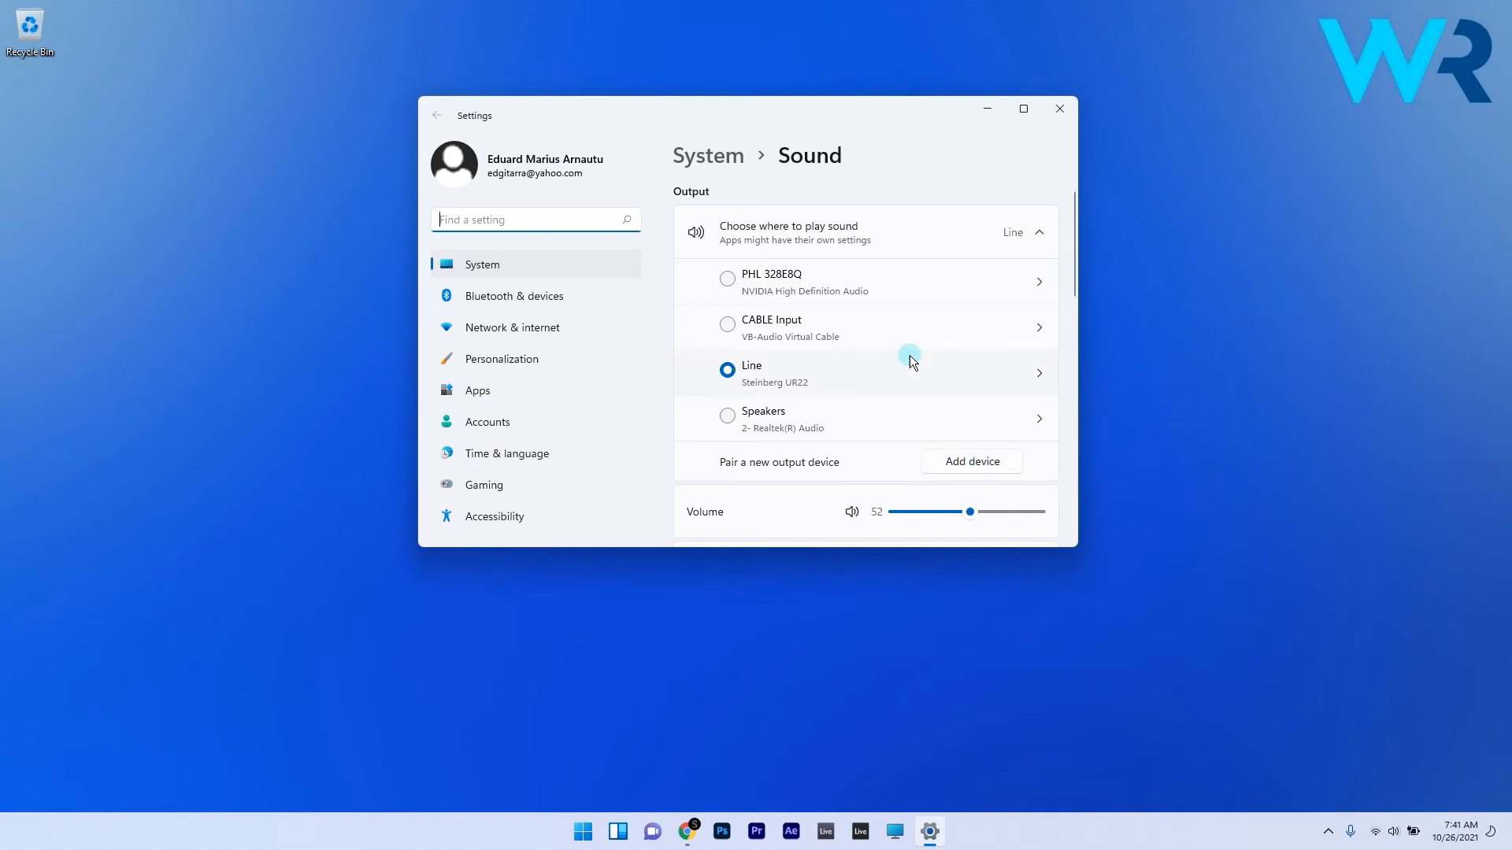
scroll("down", 3)
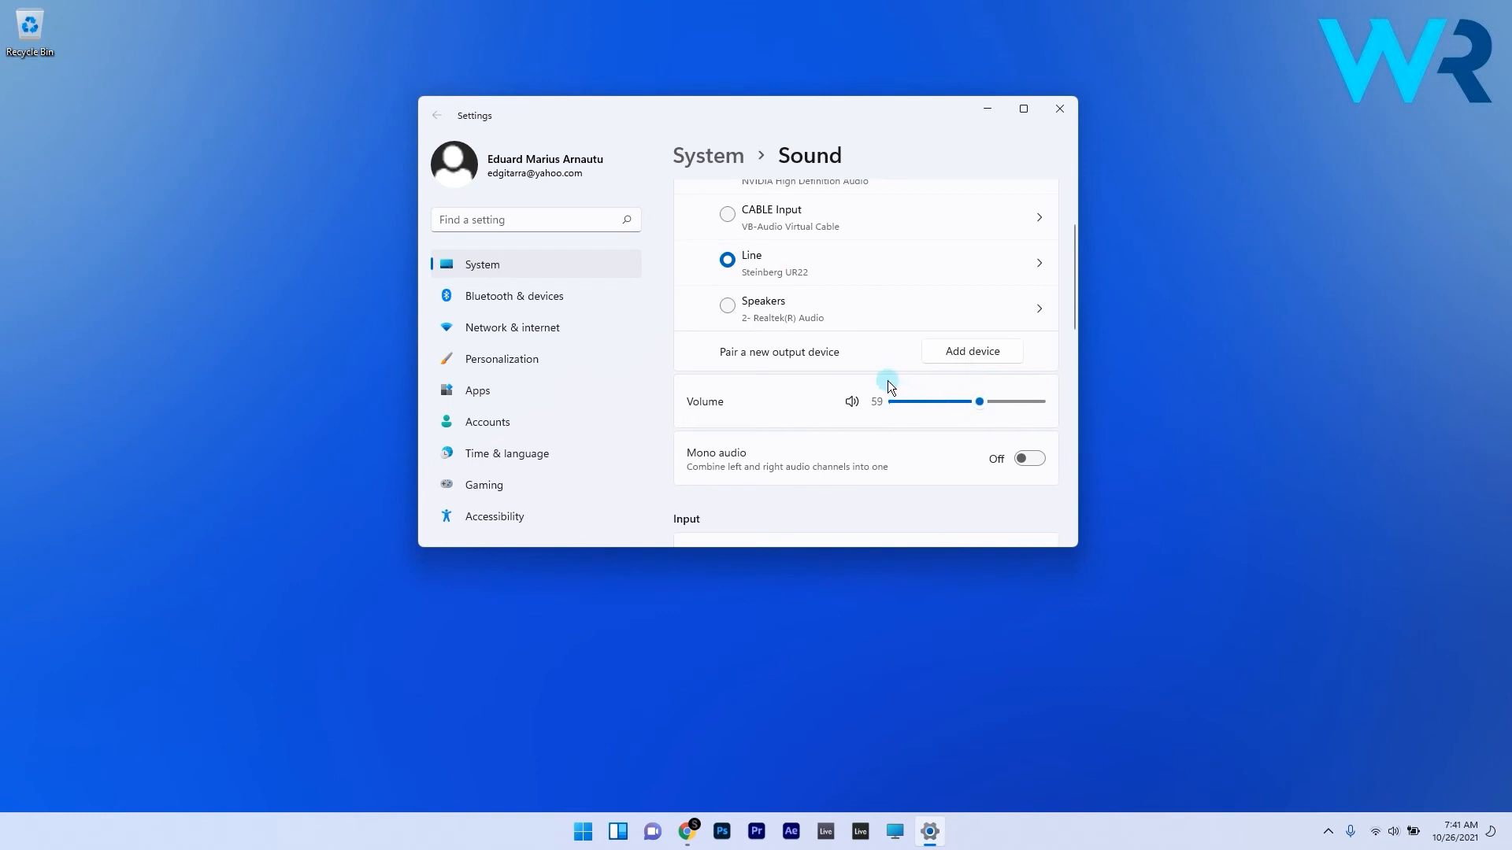
scroll("down", 3)
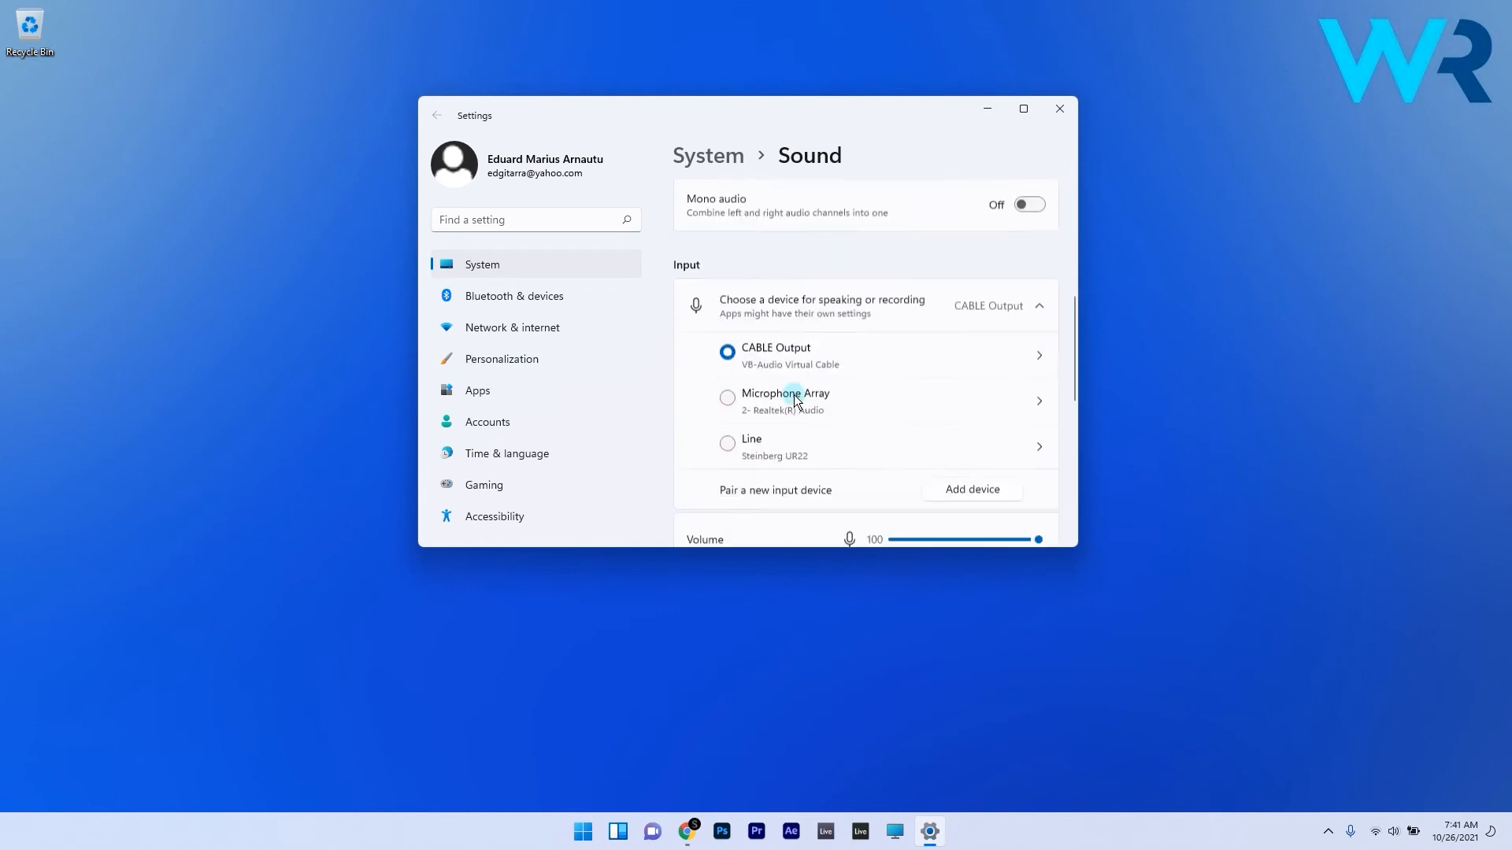
scroll("down", 3)
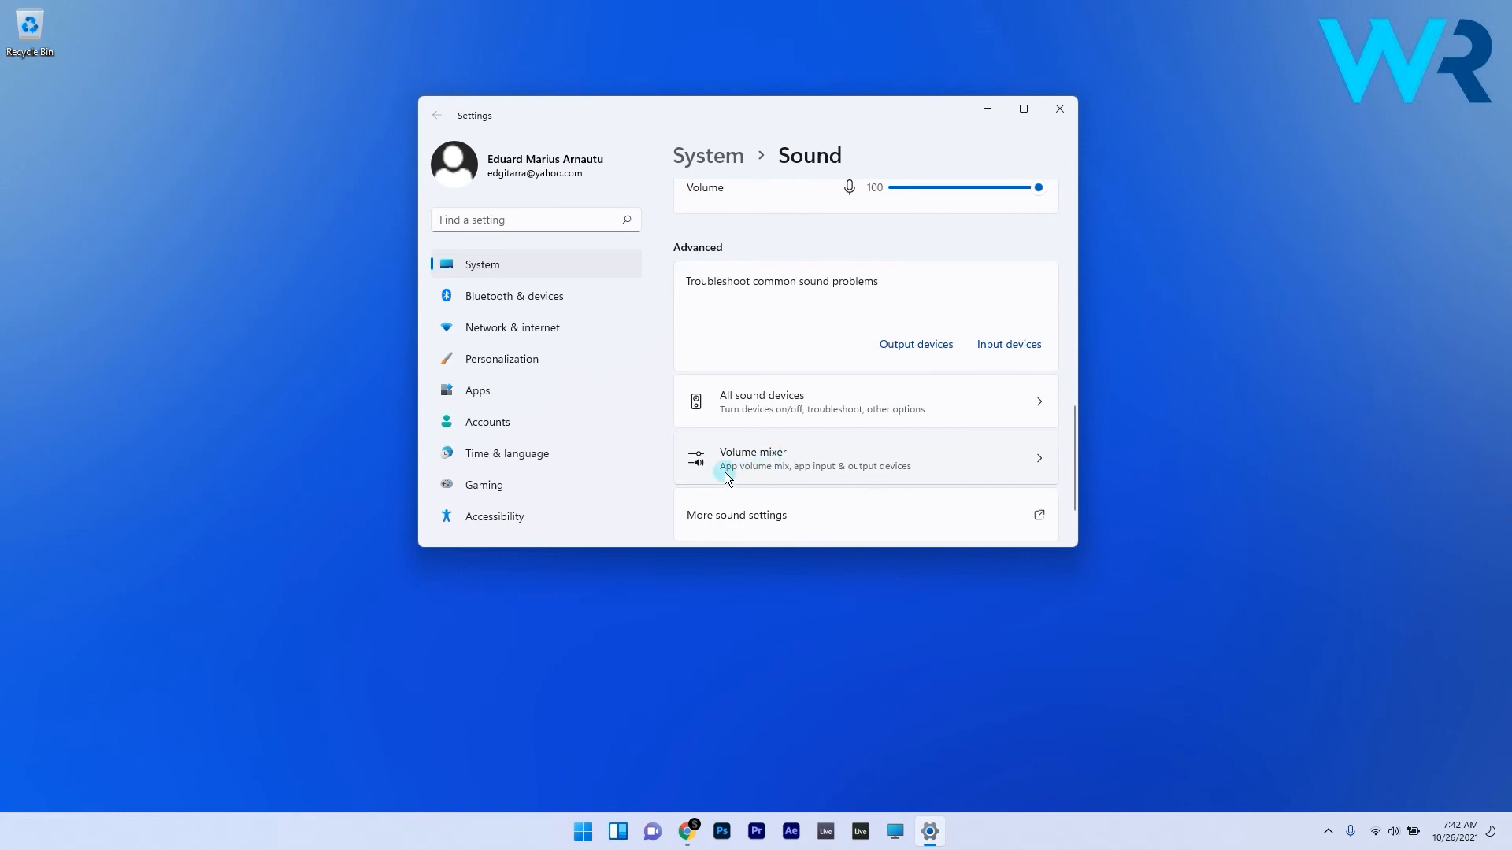
Step: Open the Volume mixer and expand the System sounds options under Apps
left_click(863, 458)
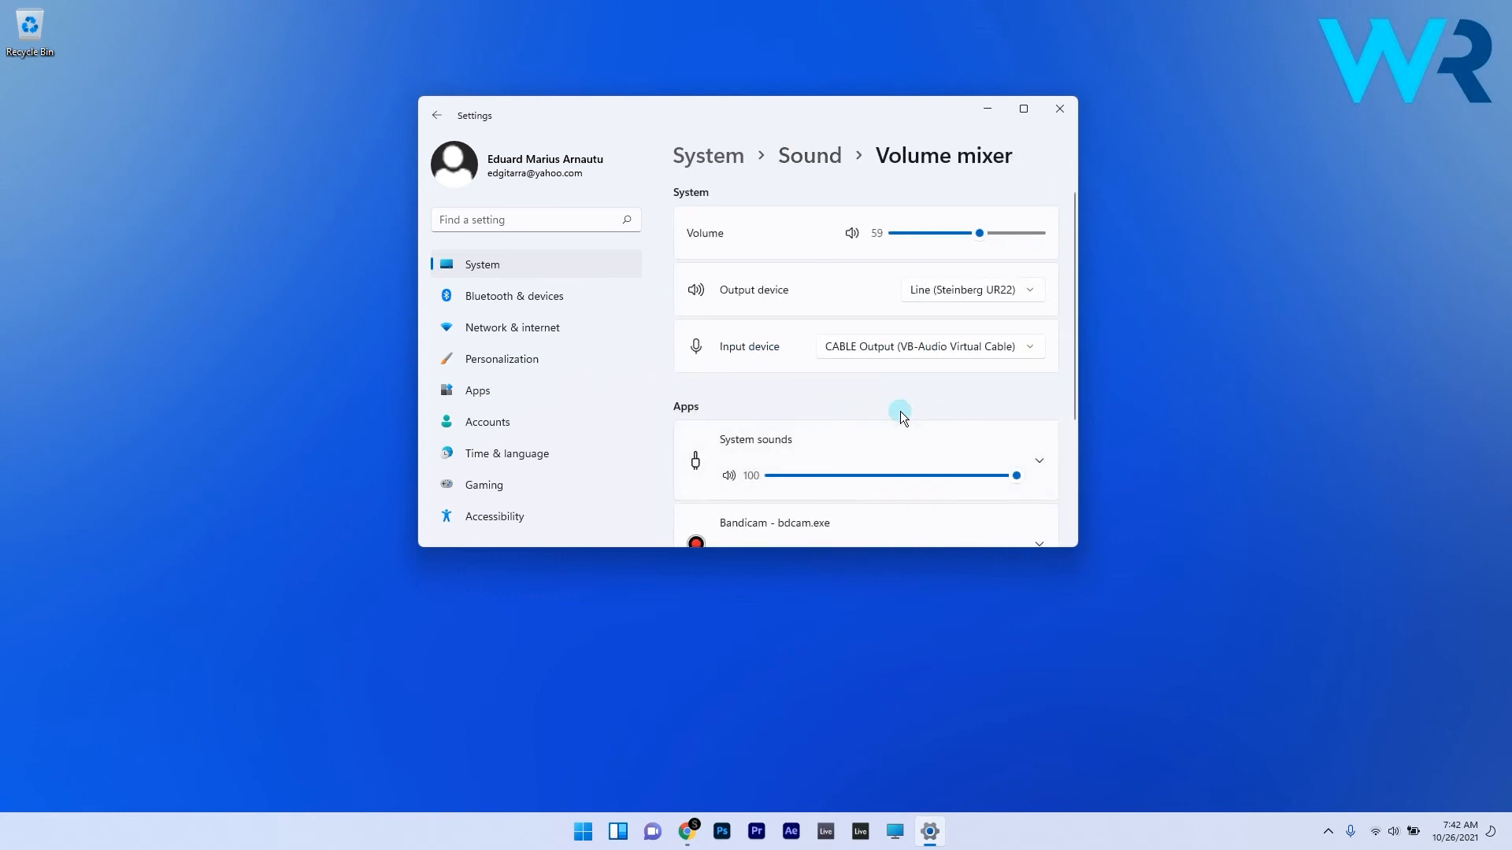
scroll("down", 3)
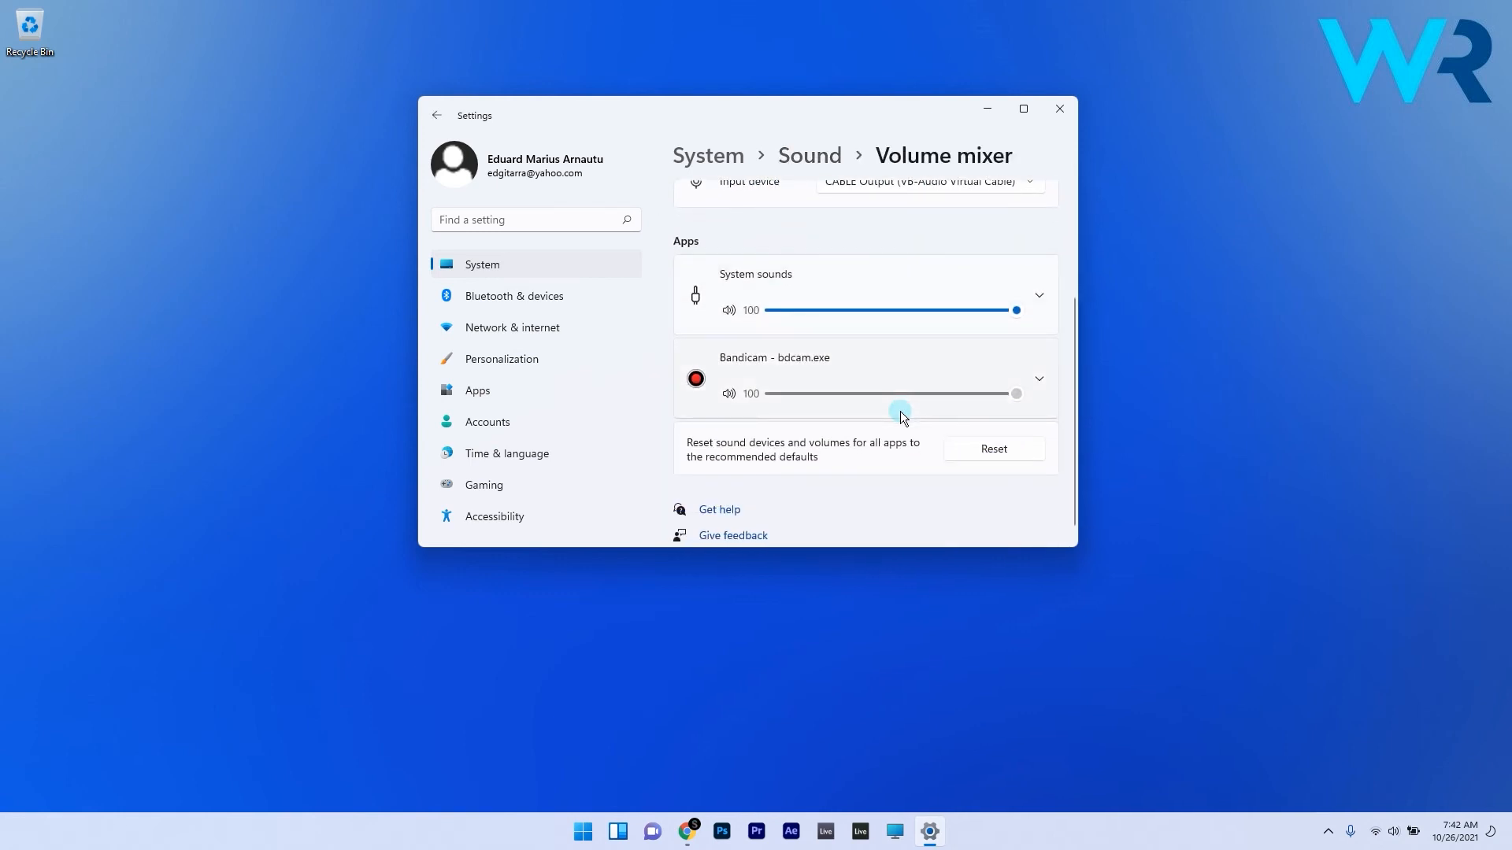
scroll("up", 3)
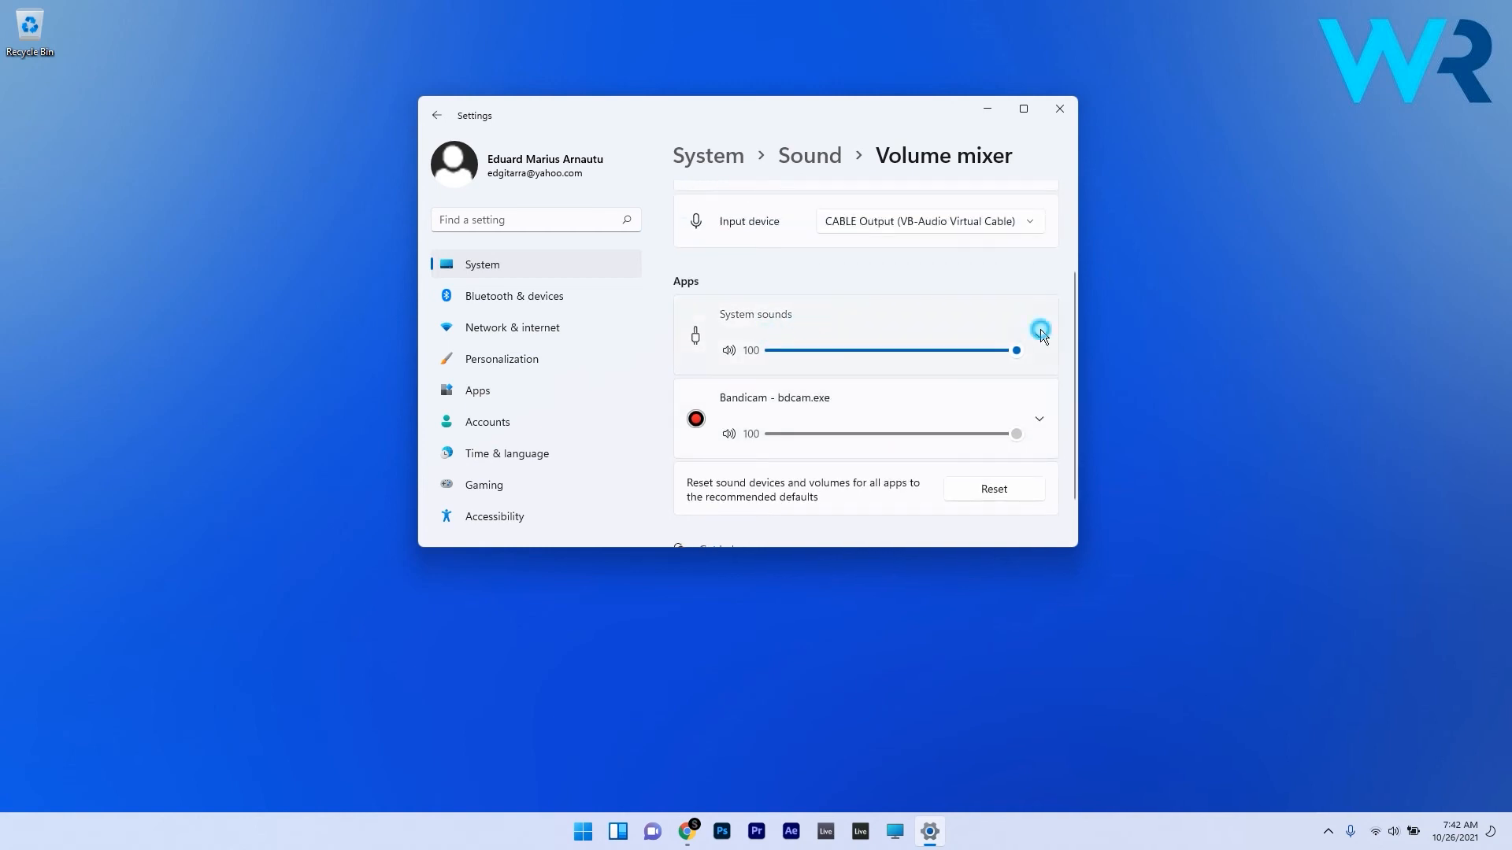
left_click(1039, 335)
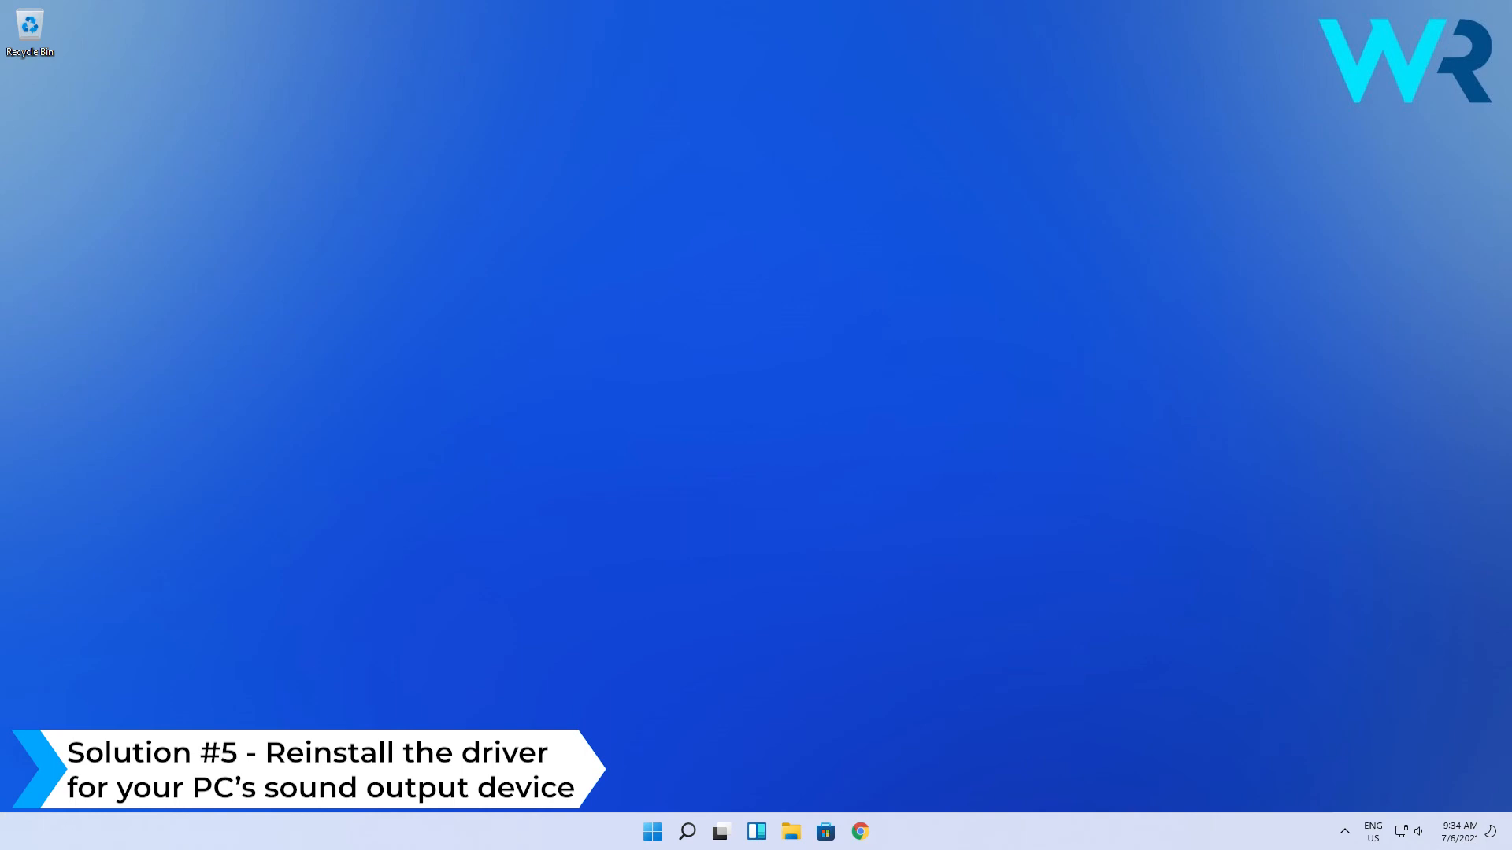
Step: Open Device Manager from the Start context menu and expand Audio inputs and outputs
right_click(599, 832)
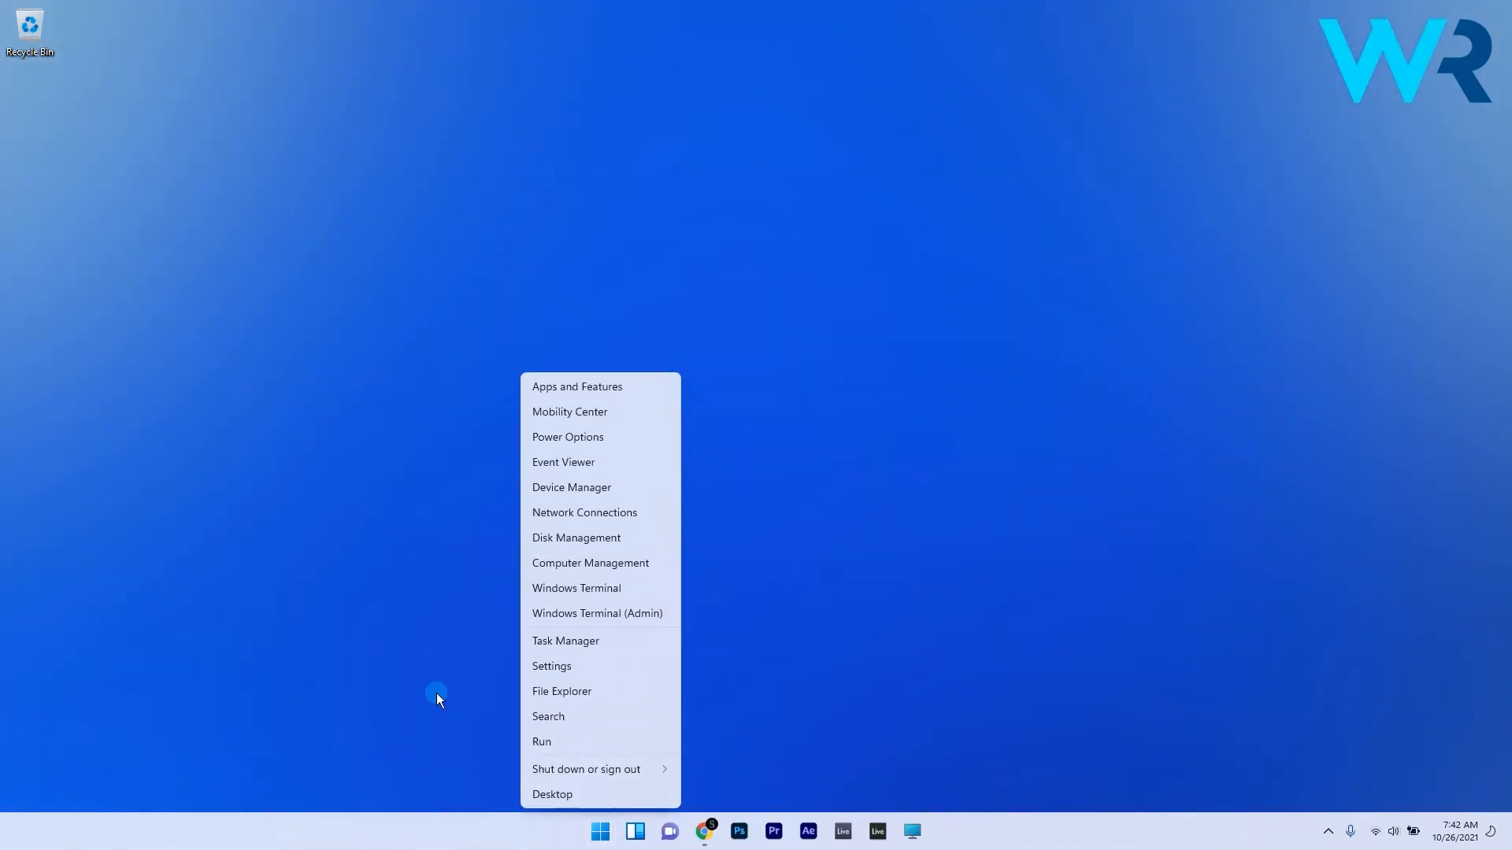
left_click(644, 446)
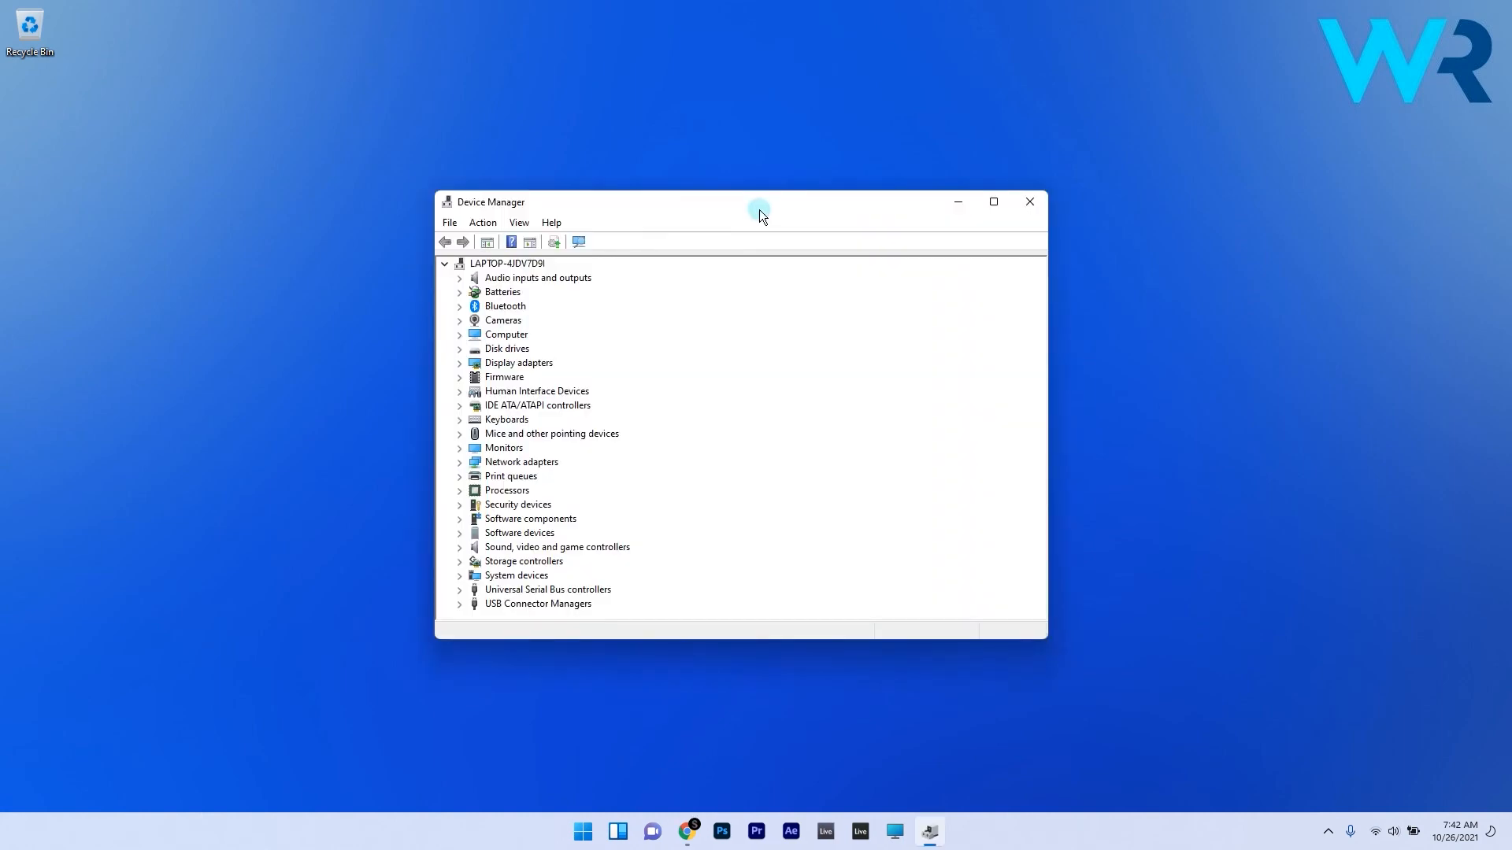
left_click(460, 282)
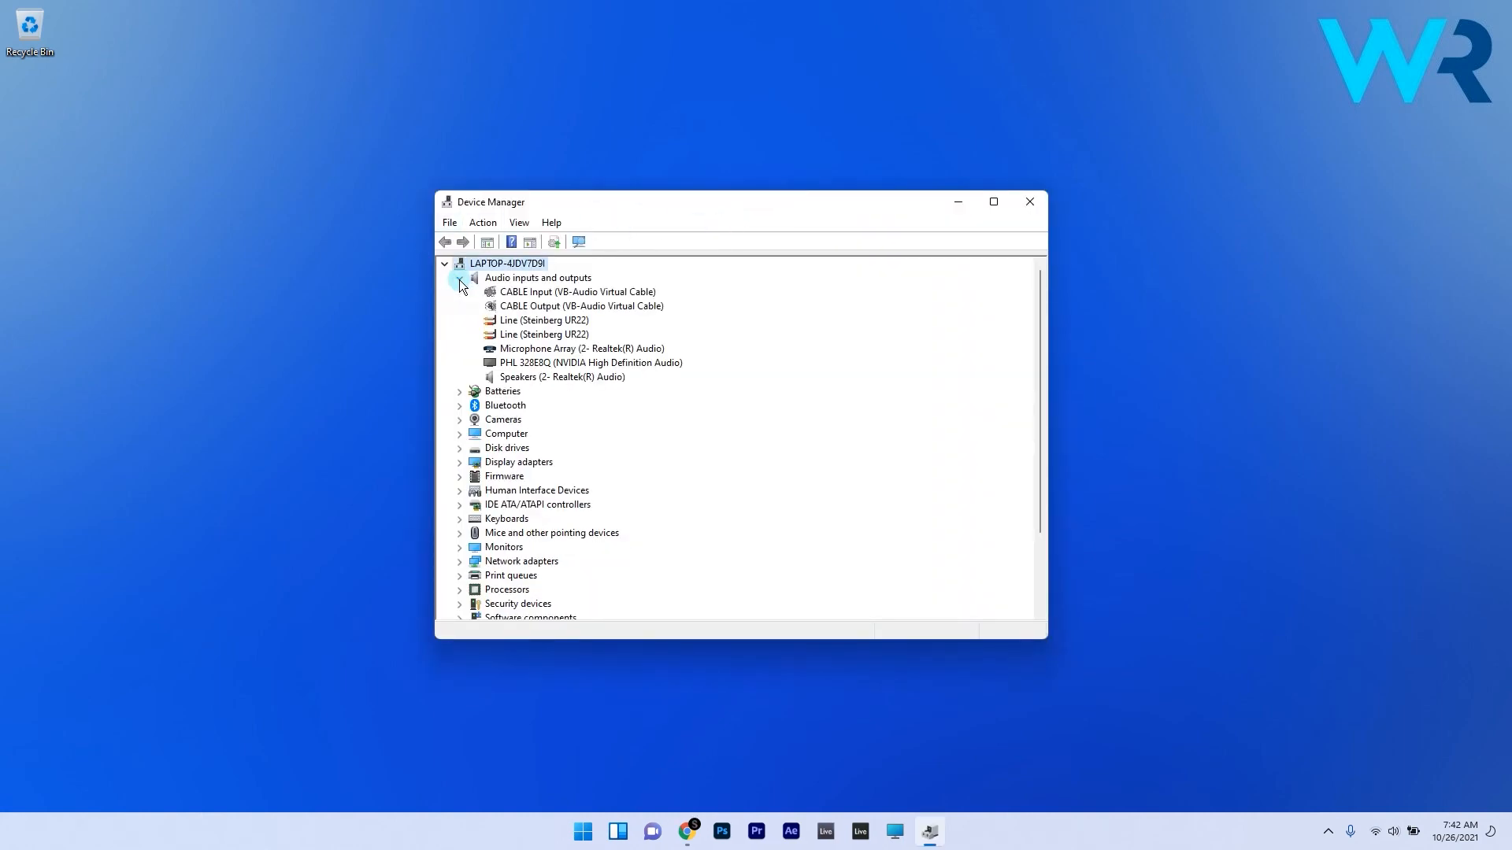
mouse_move(554, 391)
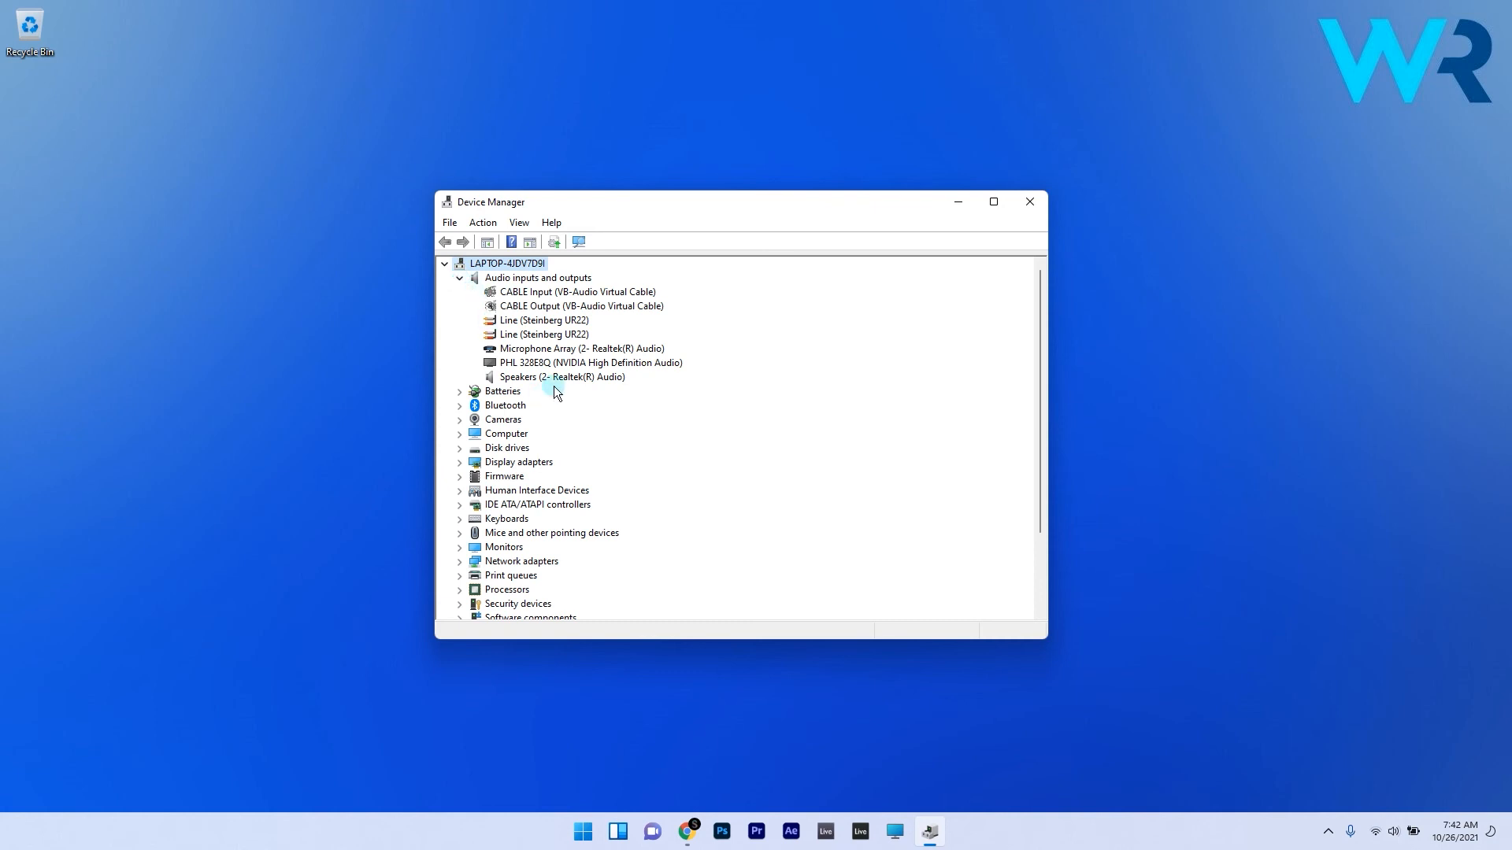
Step: Search automatically for an updated driver for the PHL 328E8Q audio device
right_click(592, 362)
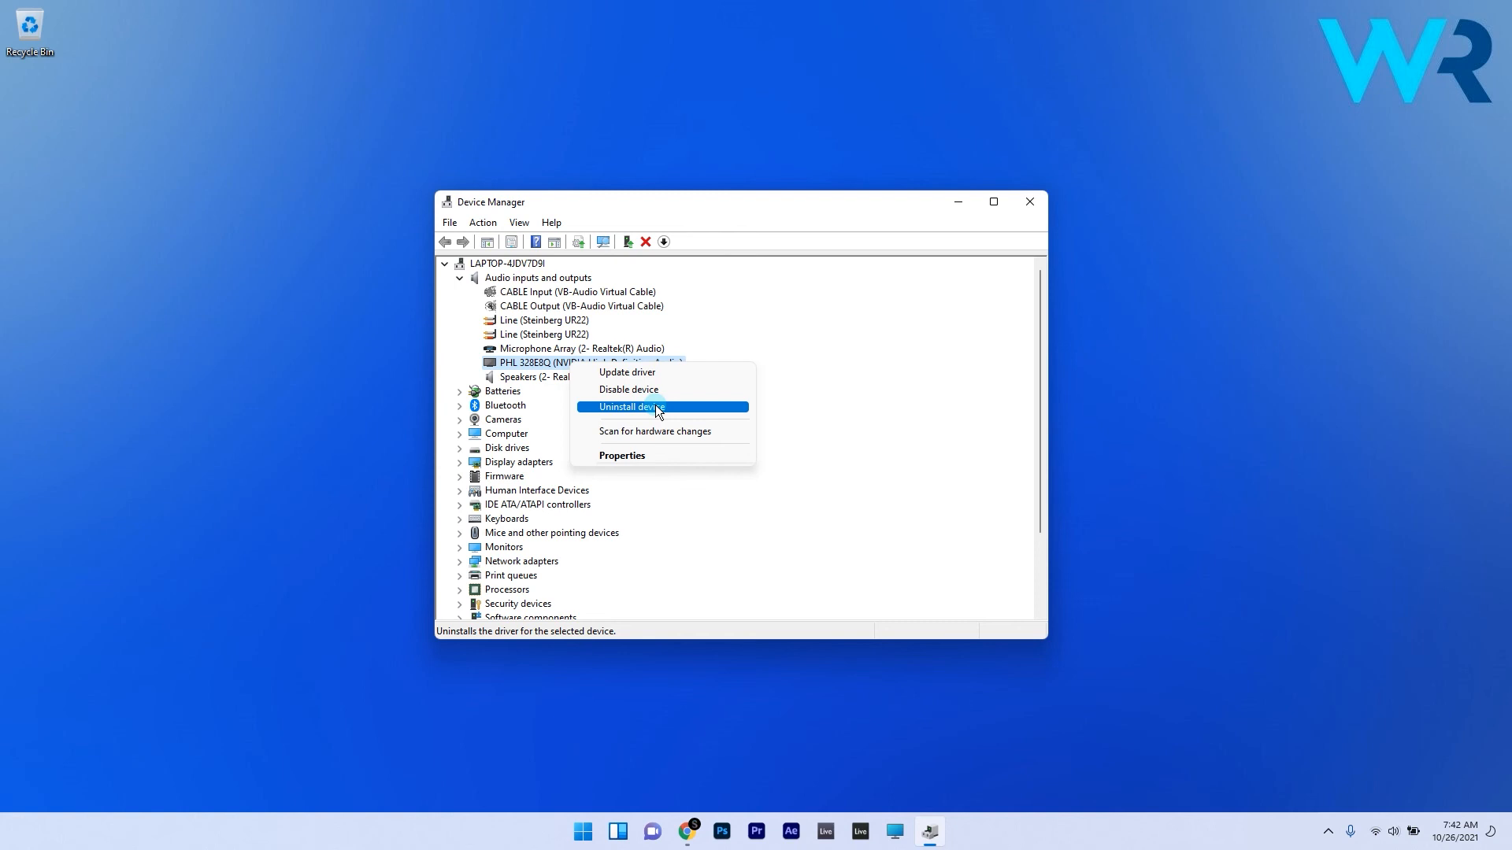
mouse_move(639, 366)
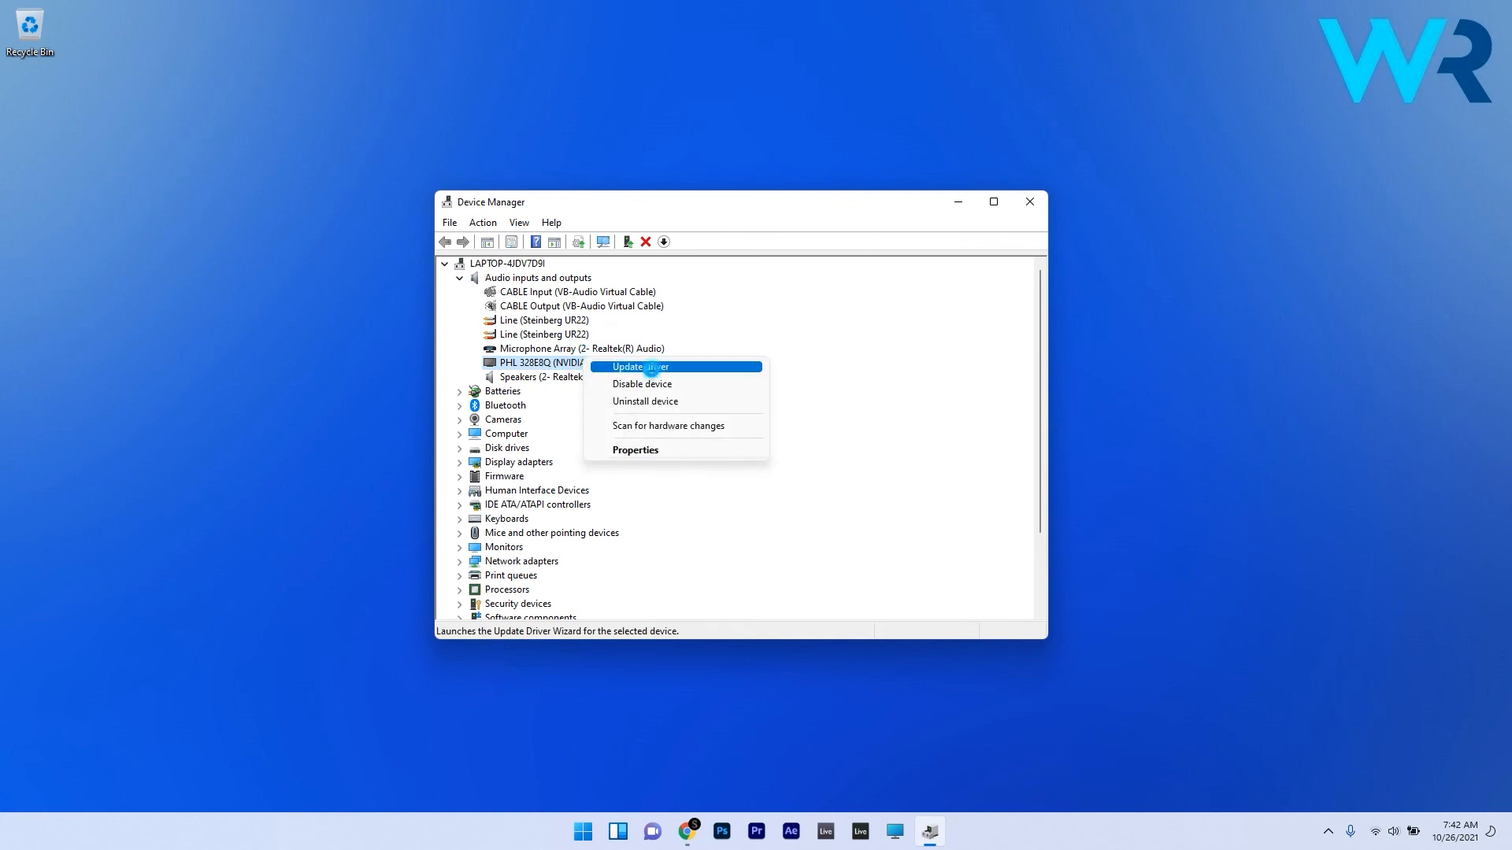
left_click(640, 366)
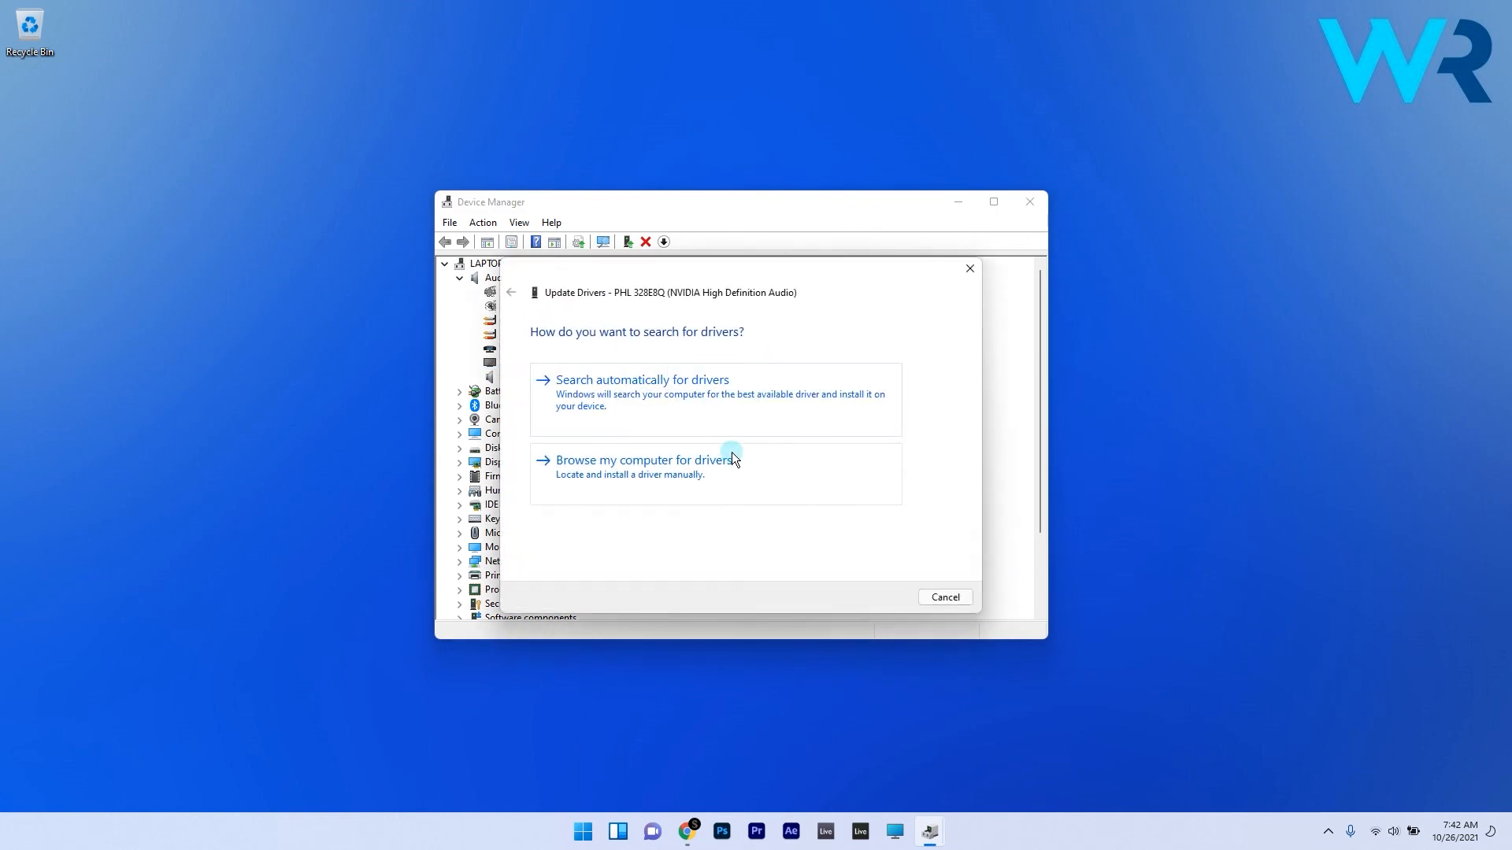
left_click(641, 379)
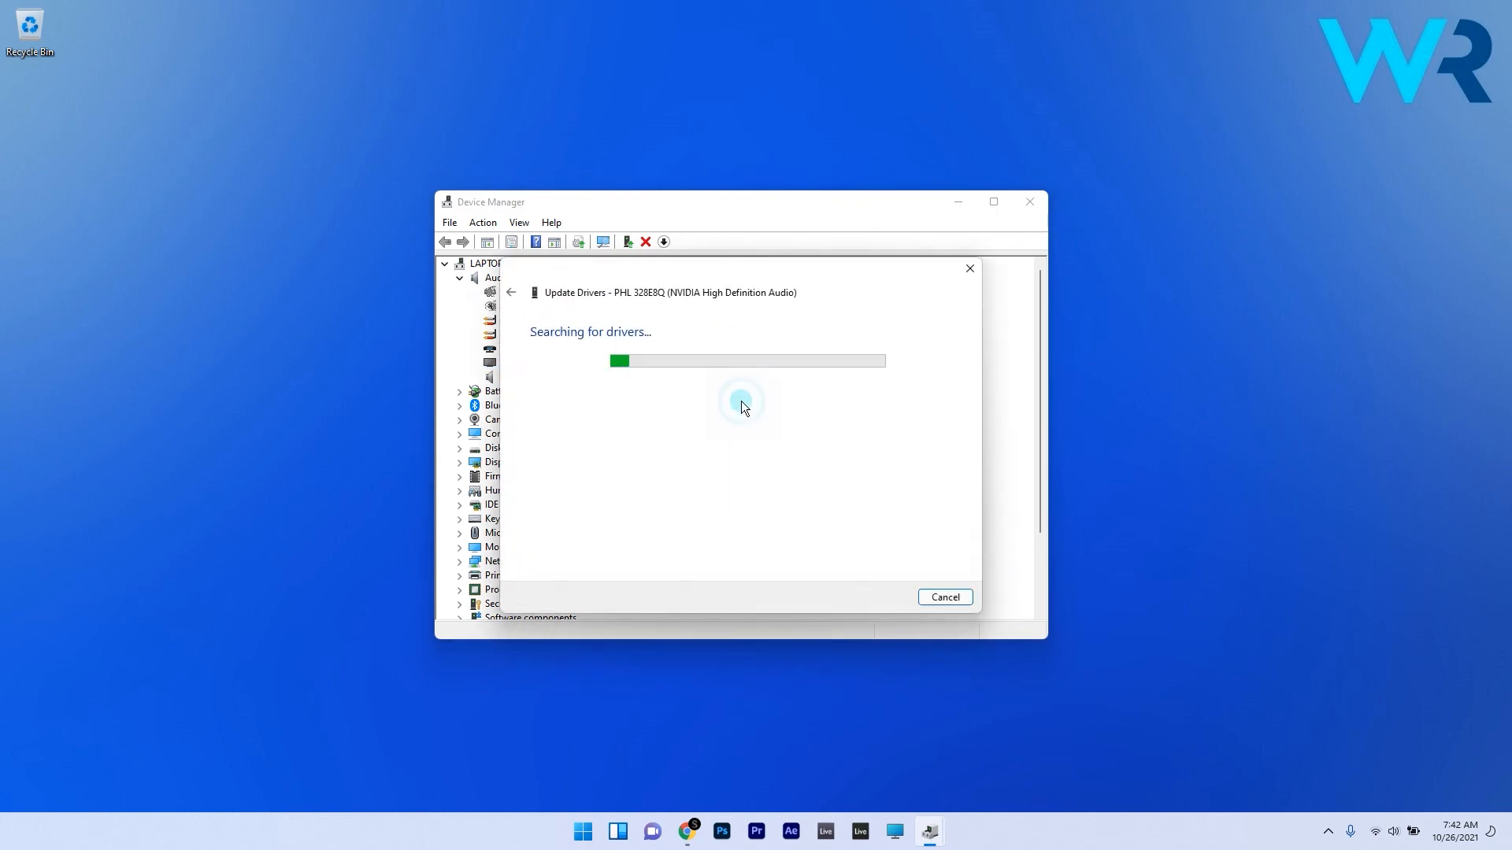